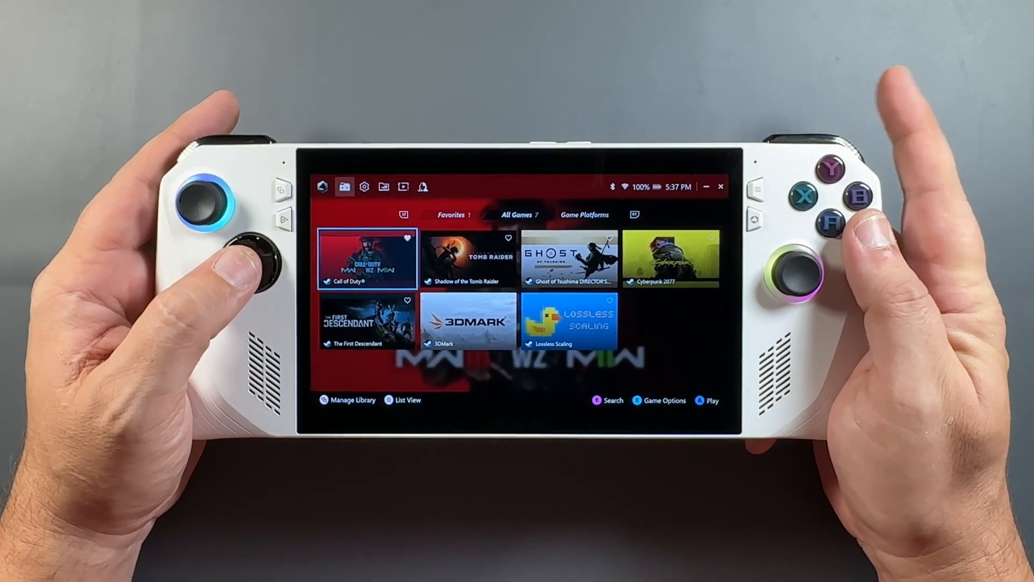
Browse the Settings pages, including Update Center and control mode configuration
click(364, 188)
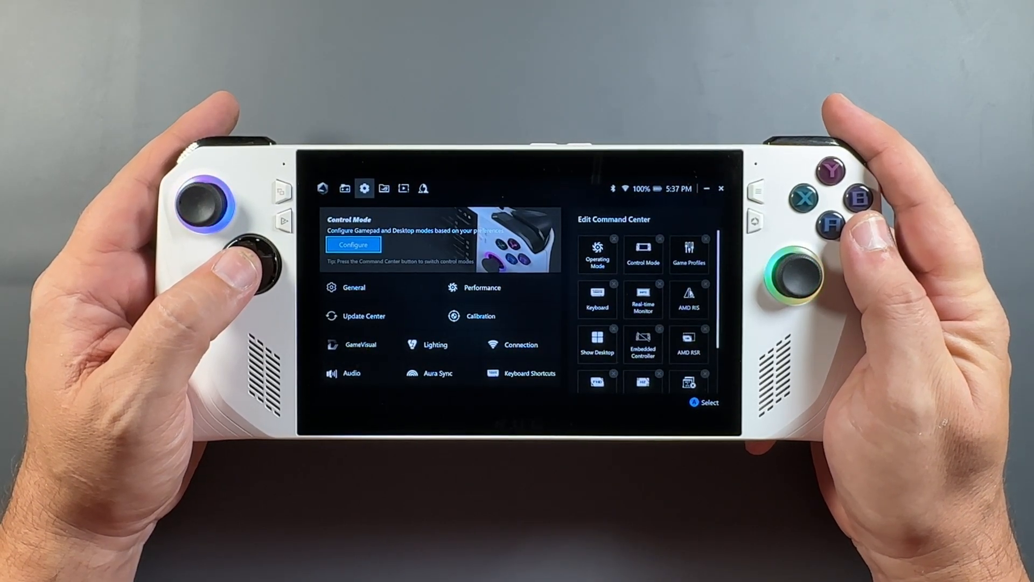
click(403, 189)
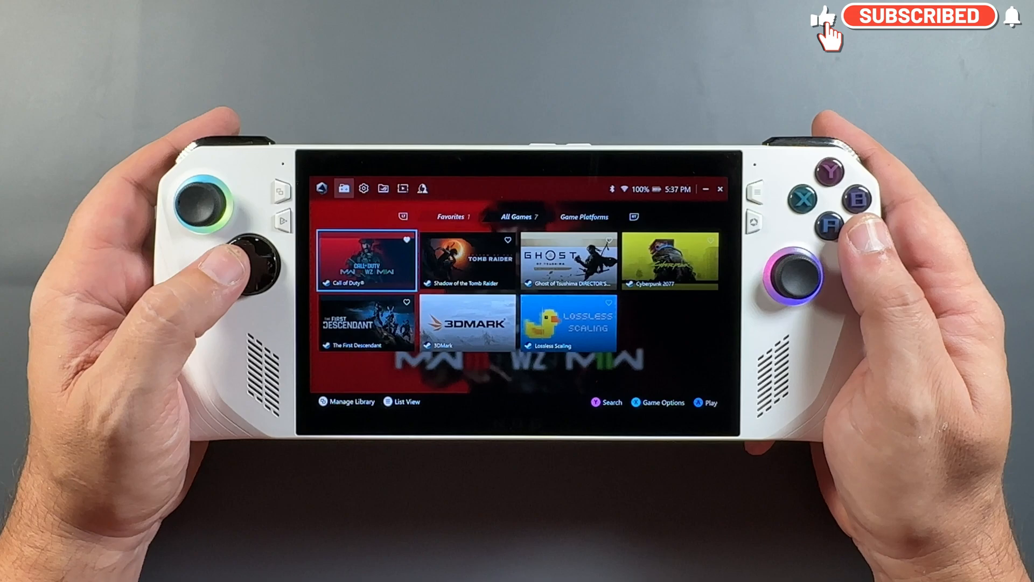
click(279, 189)
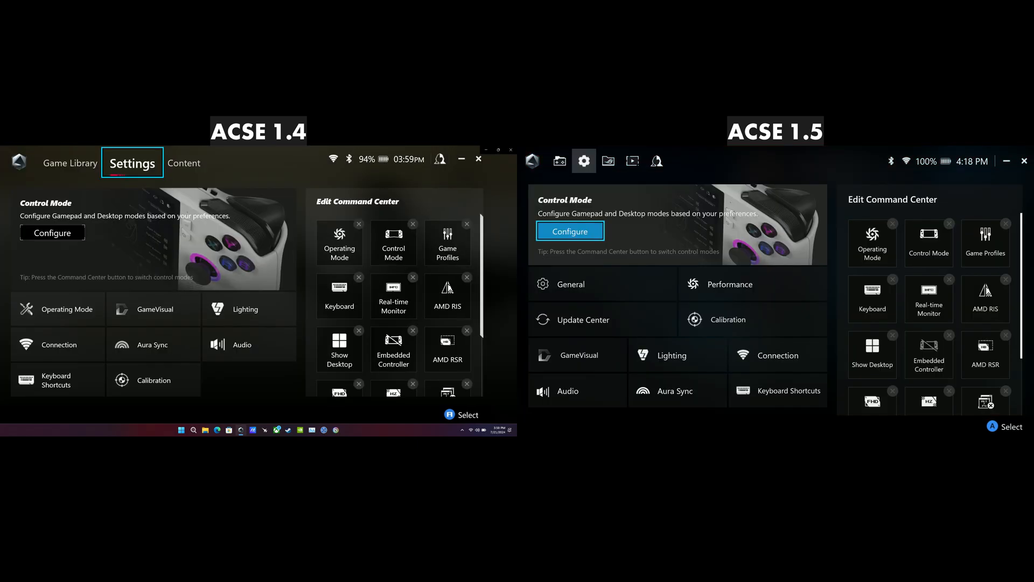
click(602, 319)
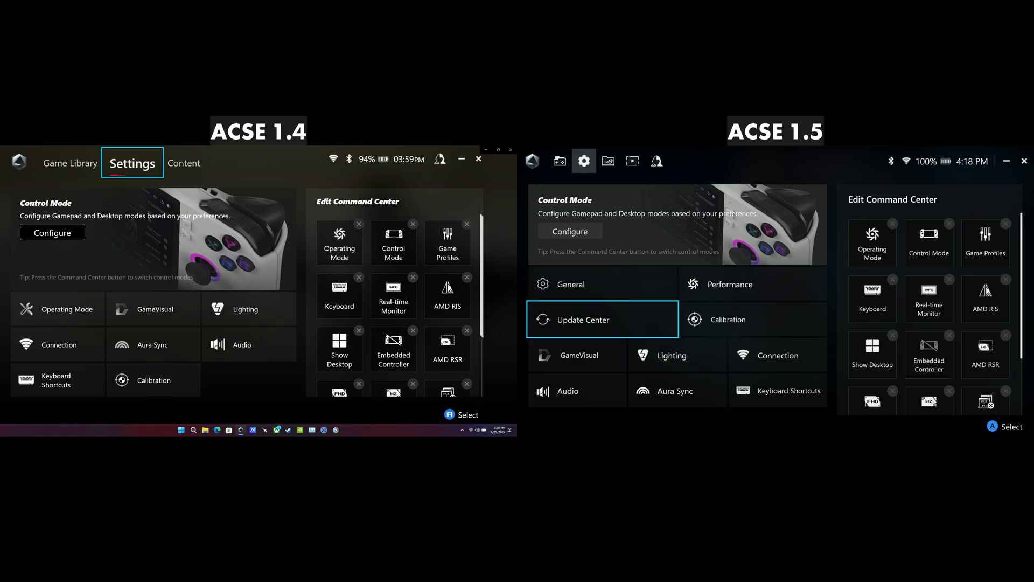
click(676, 355)
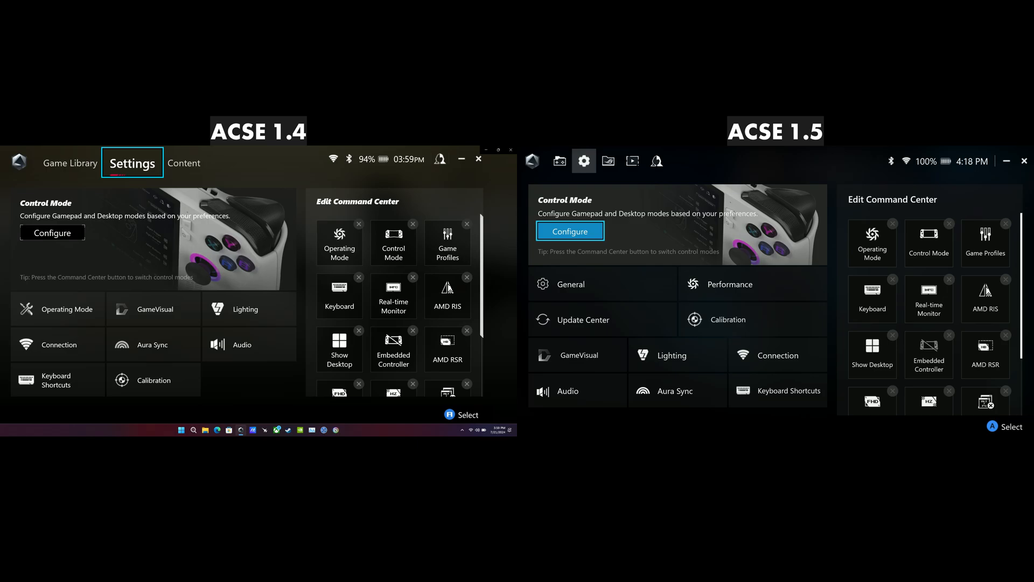
Show the Content page and browse its Game Platforms entry
click(183, 162)
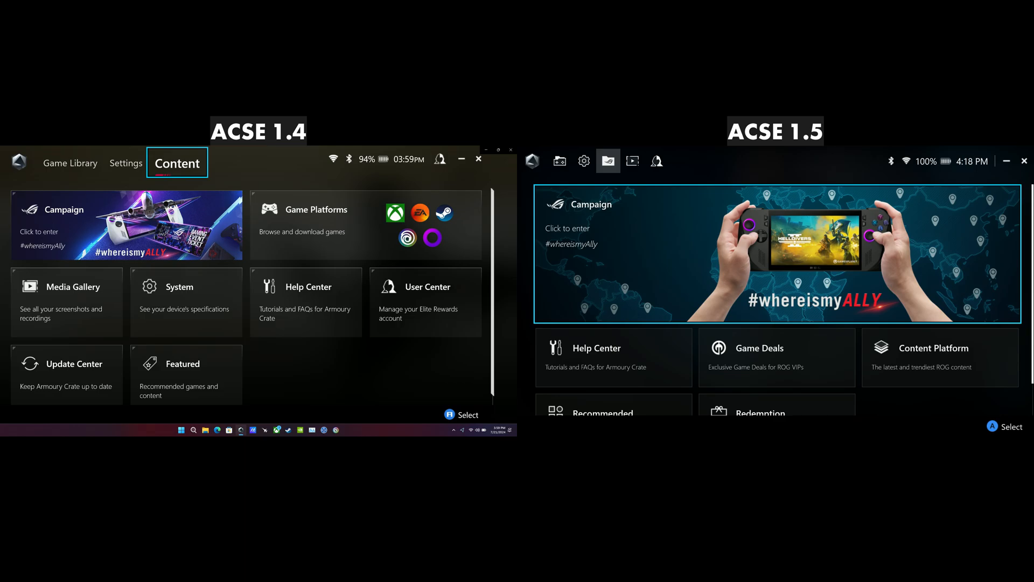
click(365, 224)
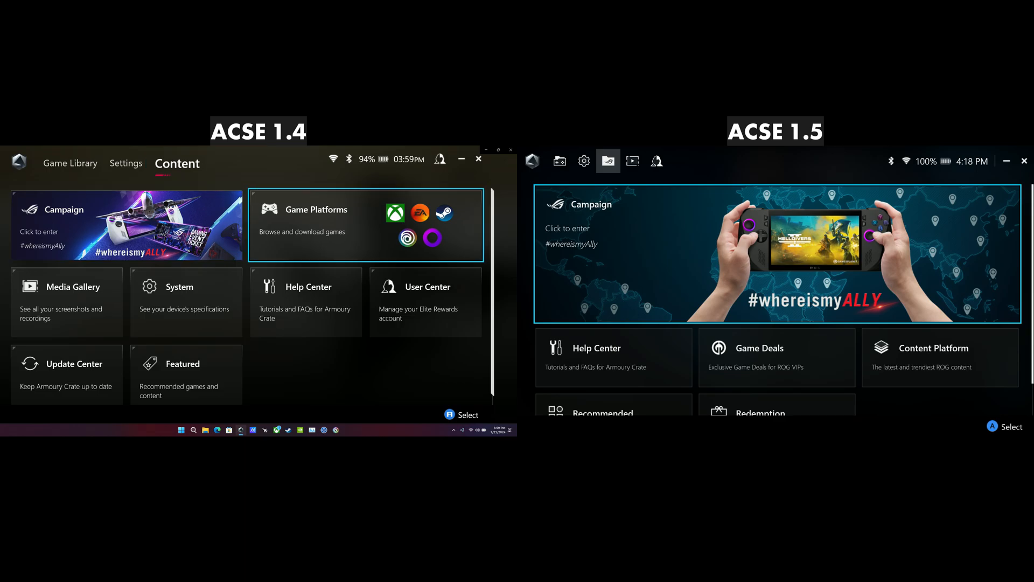
click(186, 300)
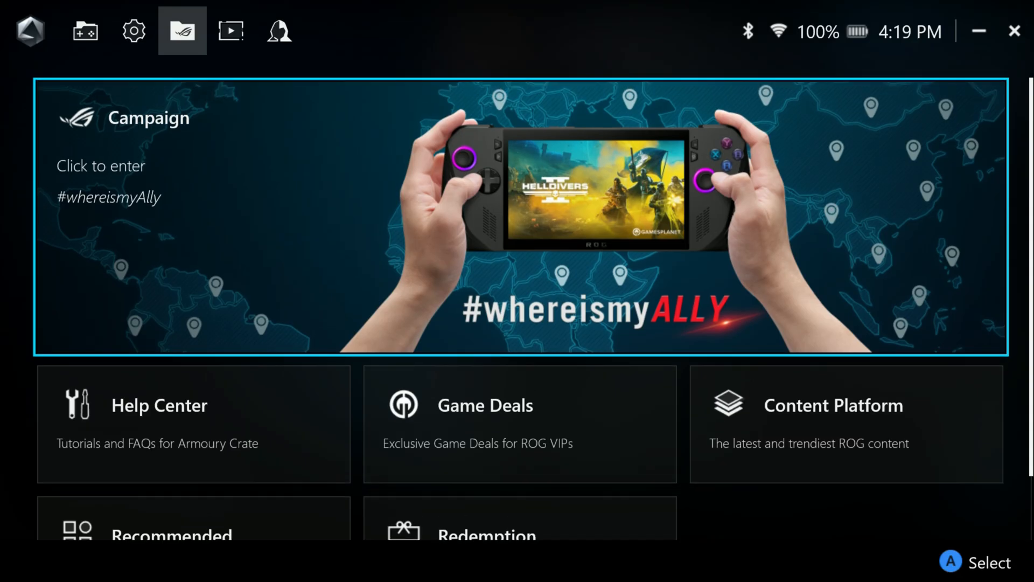
View the Media Gallery, User Center login and library game search pages
click(231, 31)
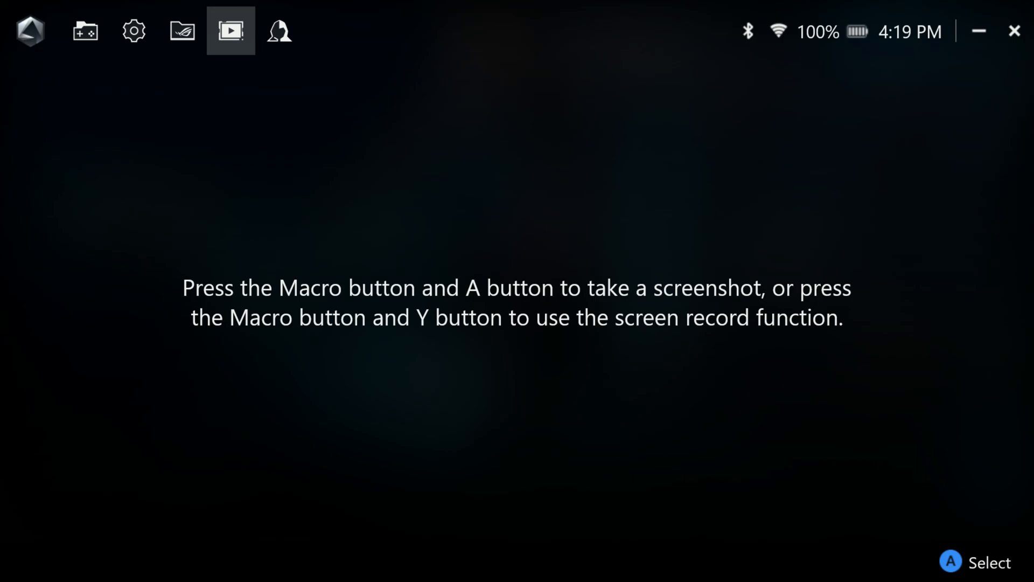
click(278, 32)
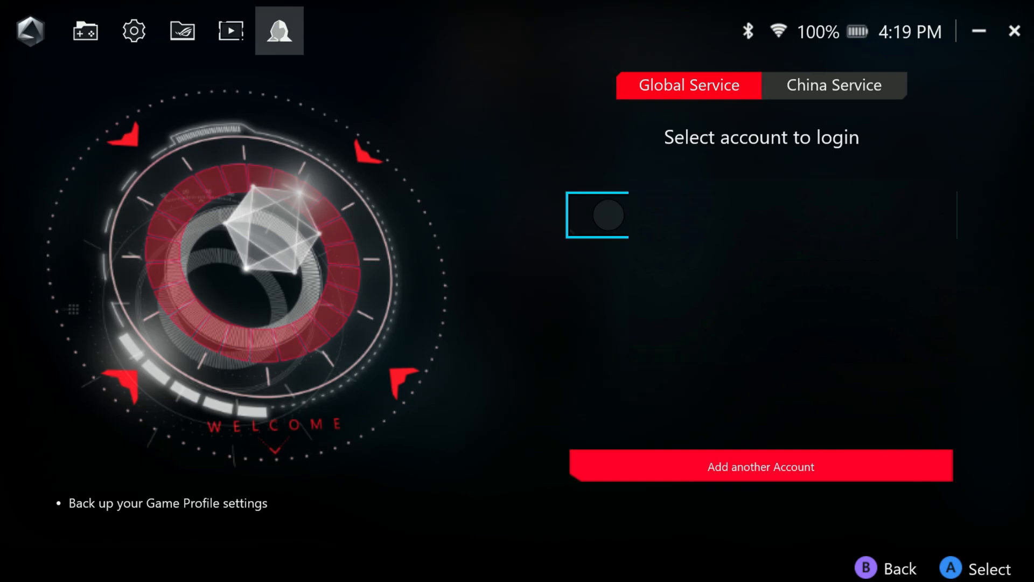
click(85, 30)
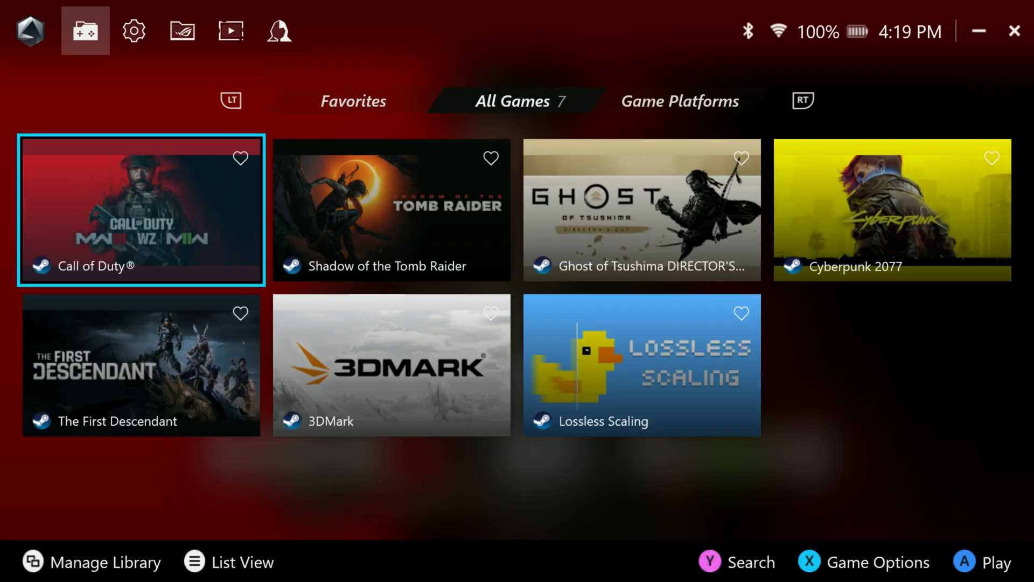
click(241, 562)
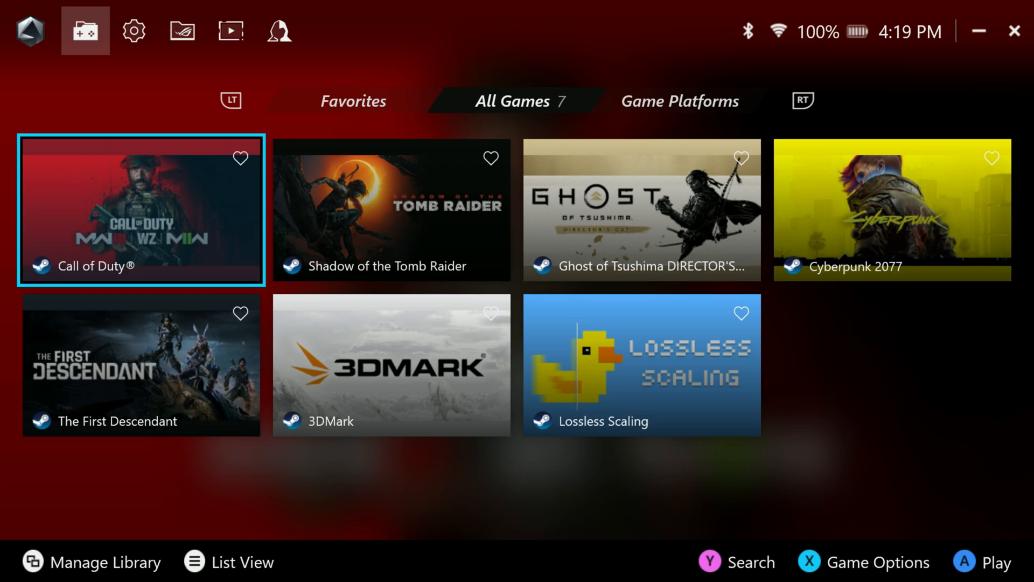
click(737, 561)
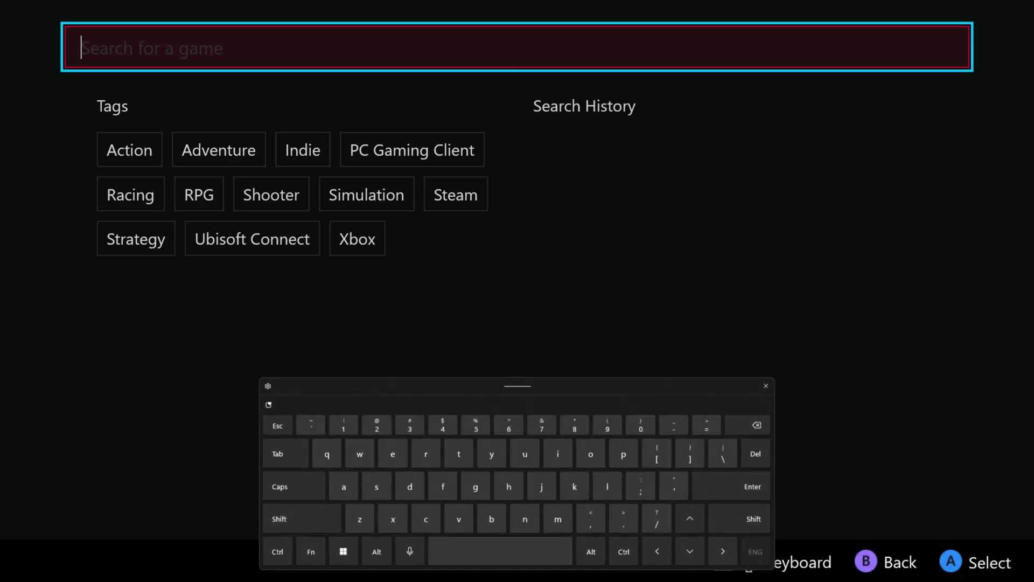
click(764, 385)
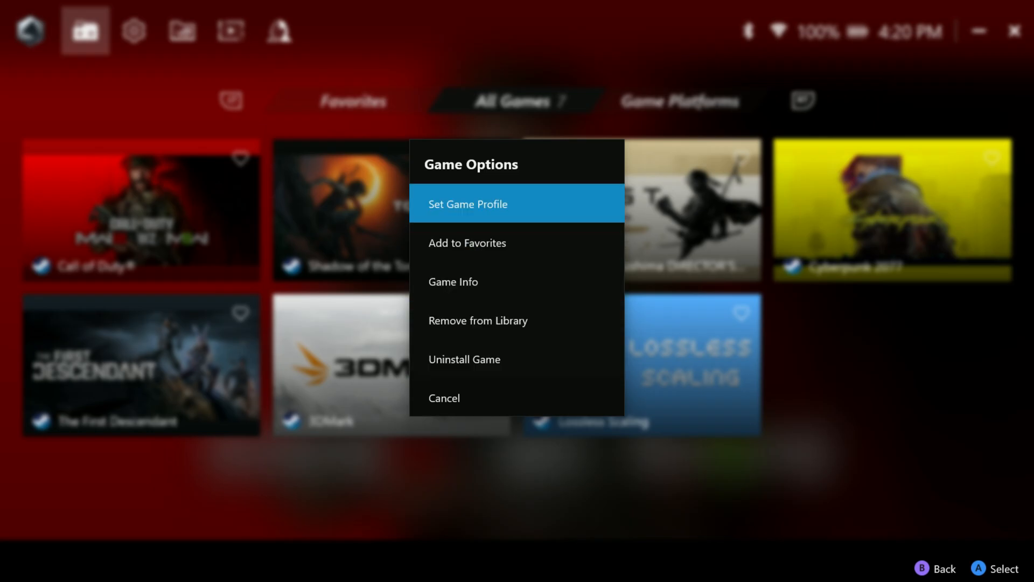
Open Call of Duty's game profile and step through the Right Stick and Gyro sections
click(467, 203)
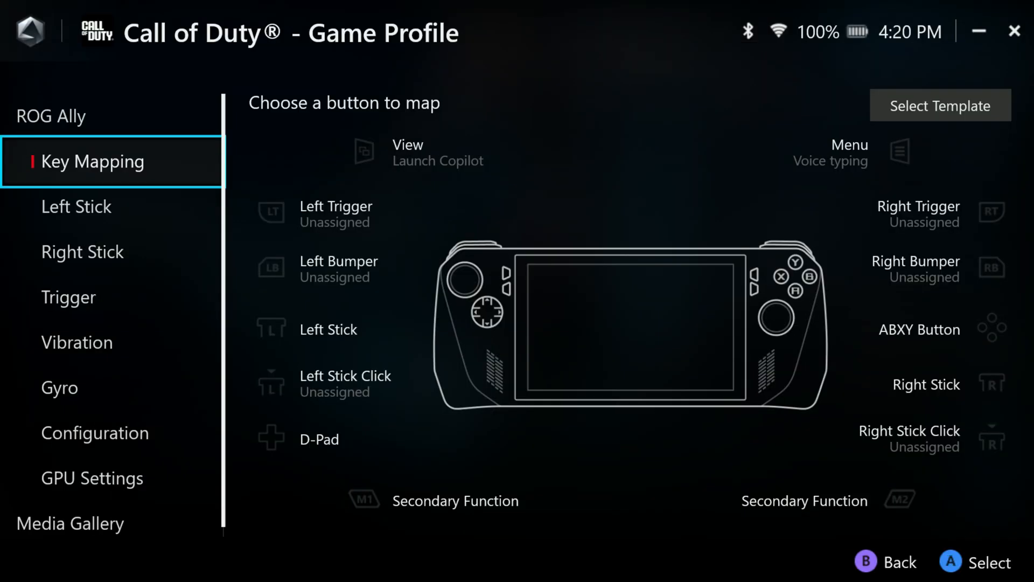
click(82, 252)
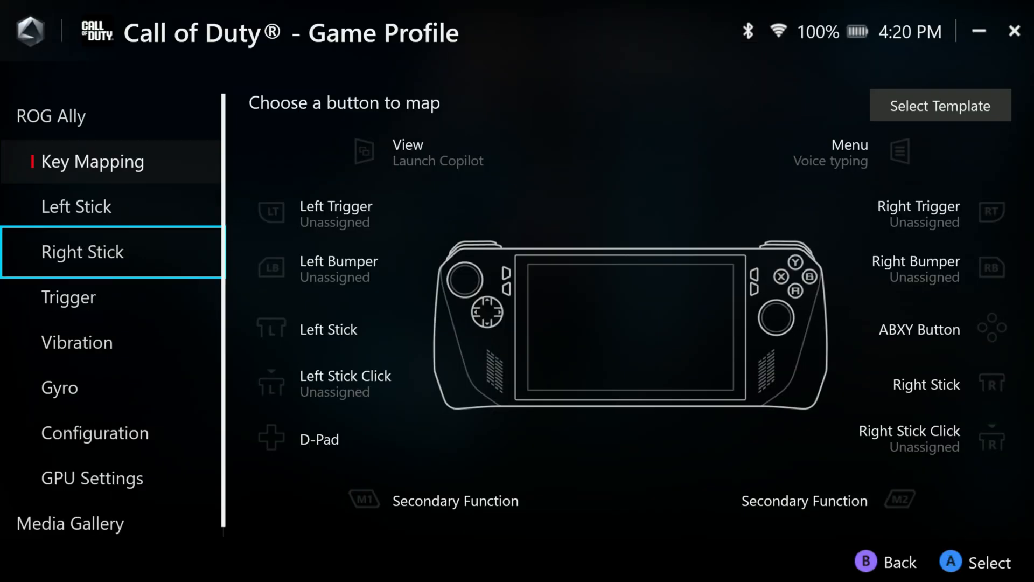
click(58, 387)
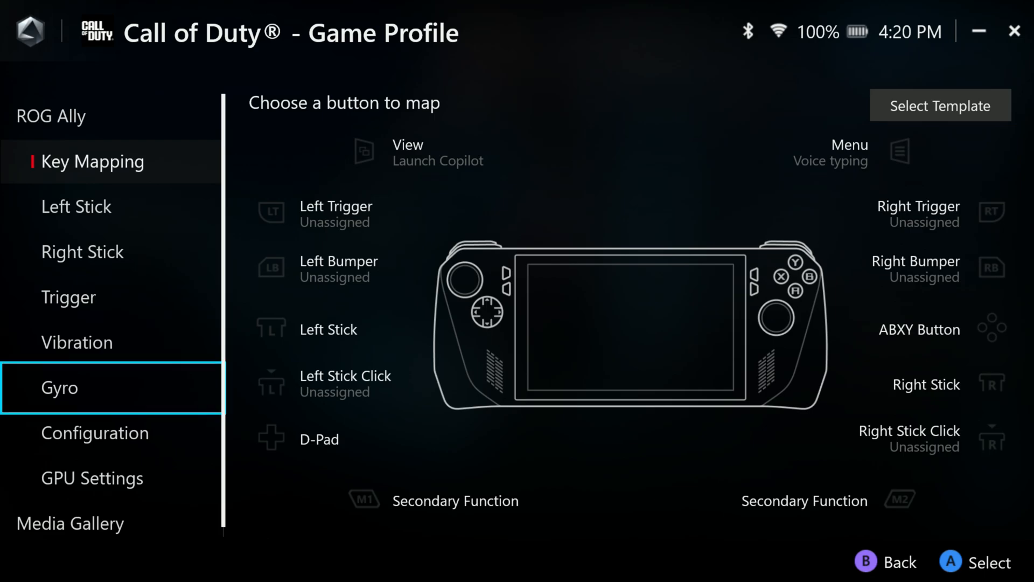
click(92, 477)
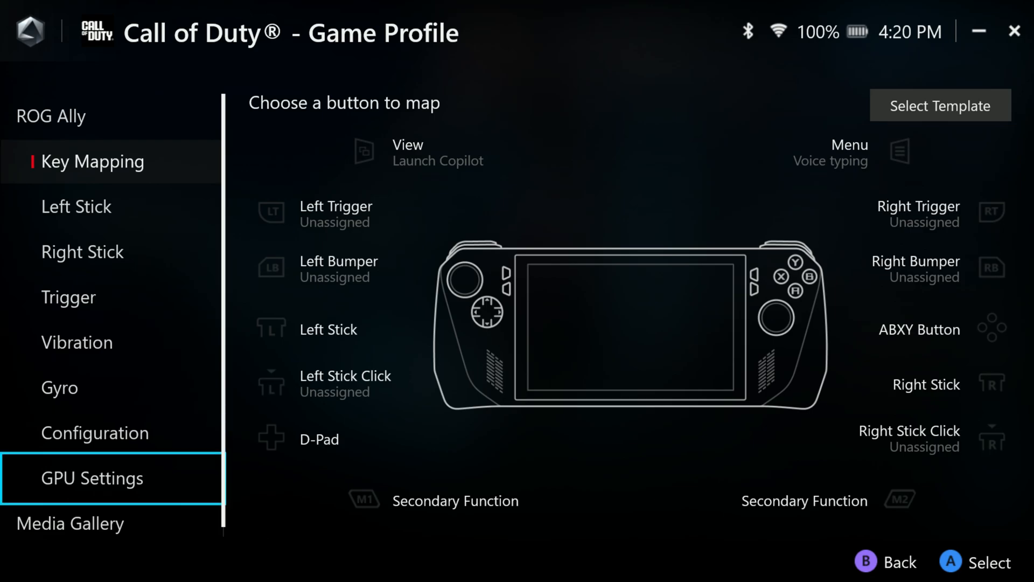
Scroll through the profile's GPU Settings options, then return to Key Mapping
click(93, 478)
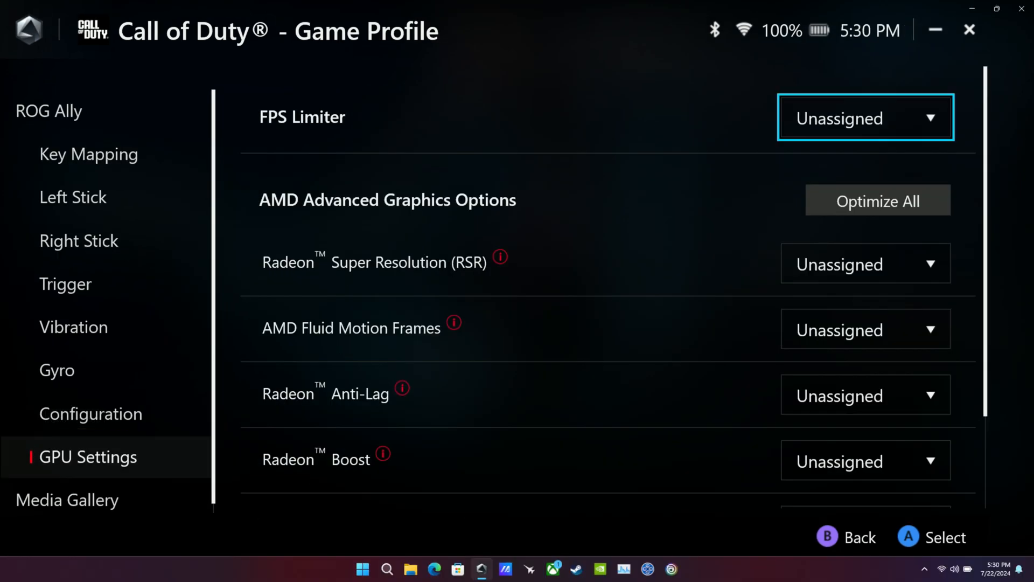
click(864, 117)
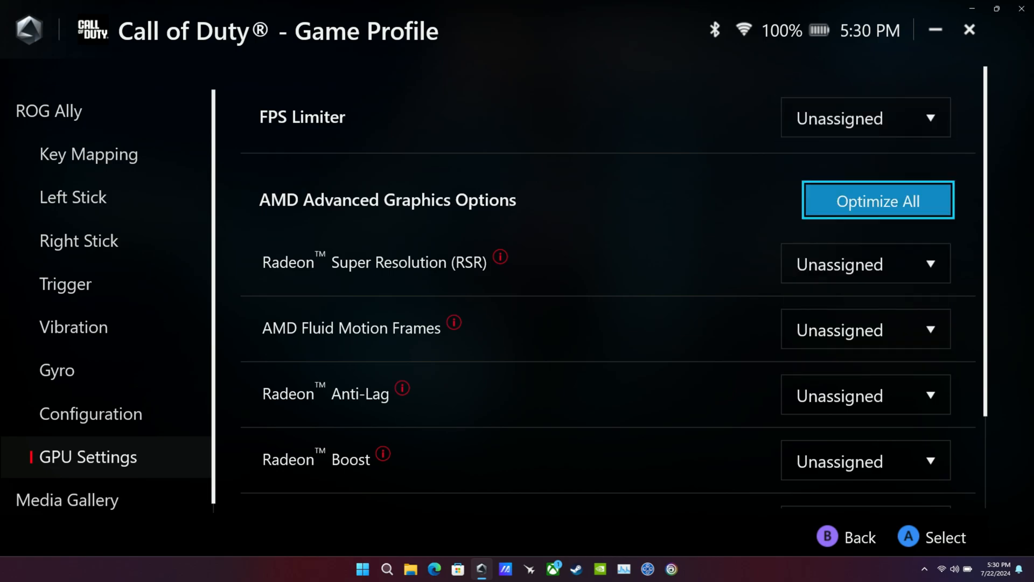
scroll(down, 3)
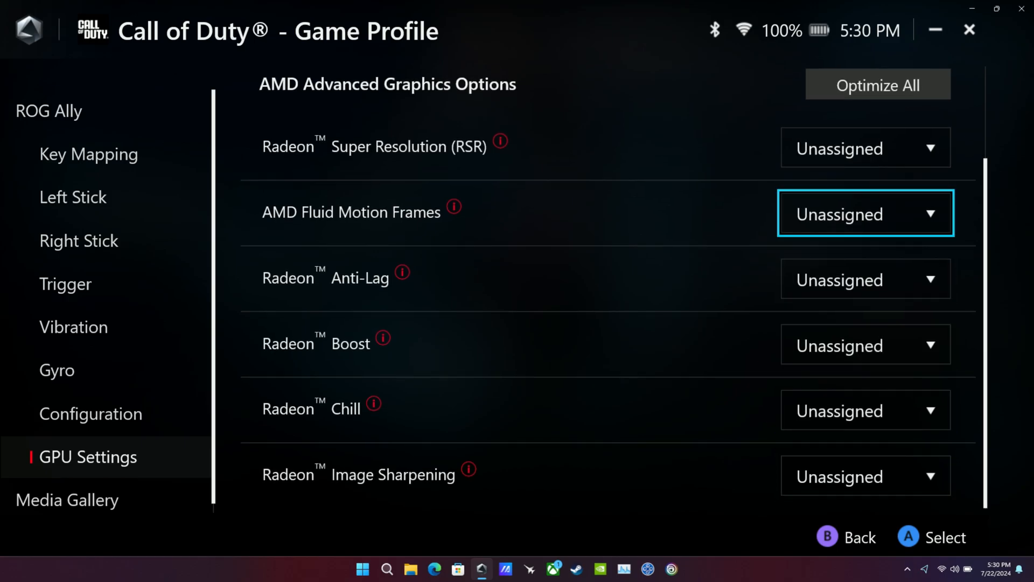
scroll(up, 3)
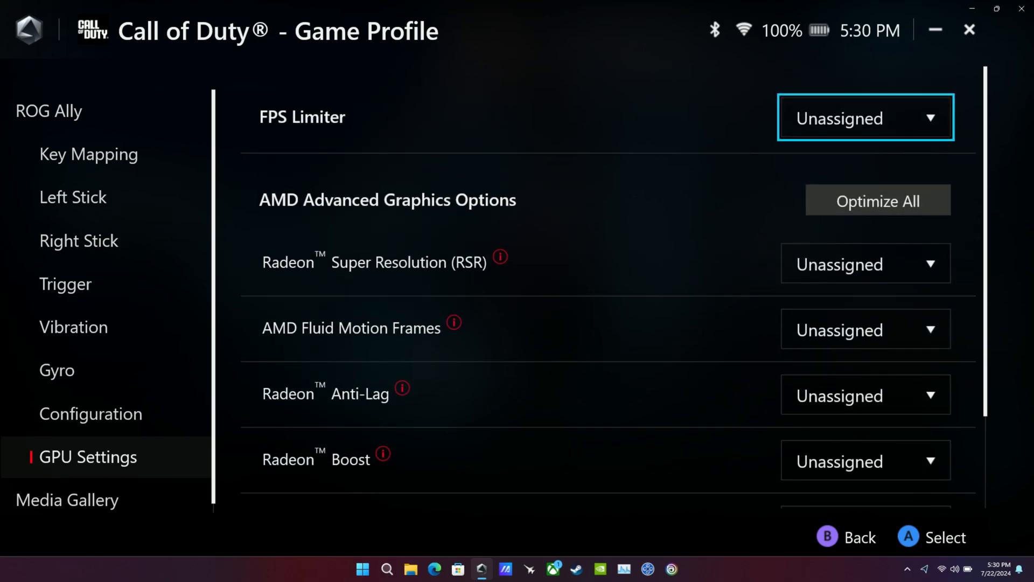
click(89, 154)
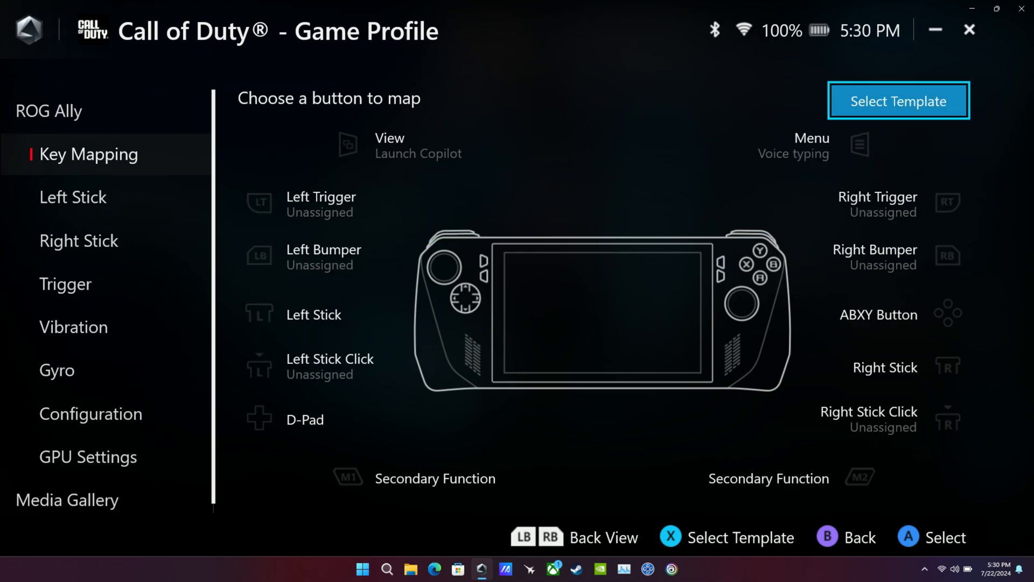
Set the Right Trigger's primary function to Show Keyboard
click(899, 101)
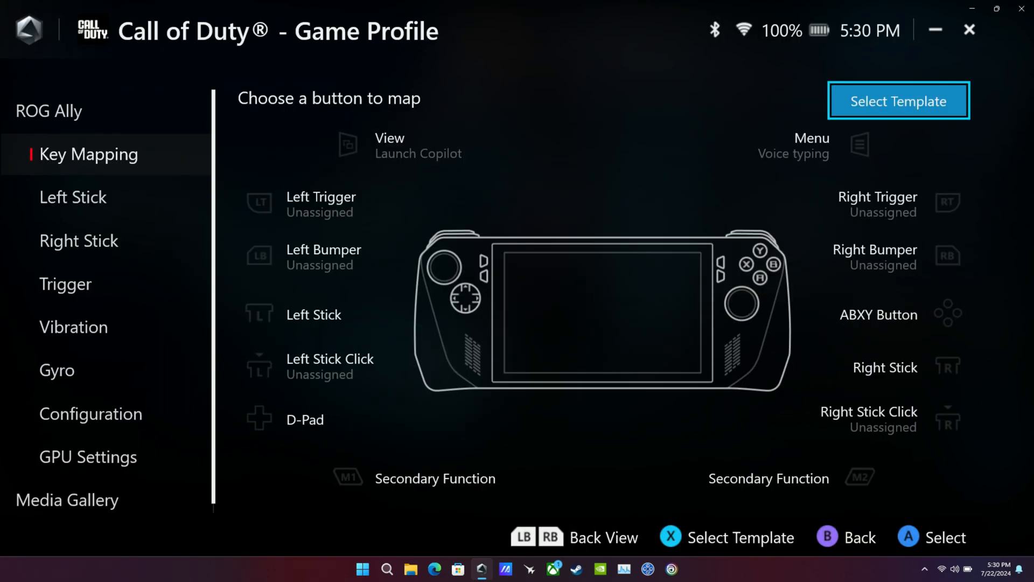
click(880, 202)
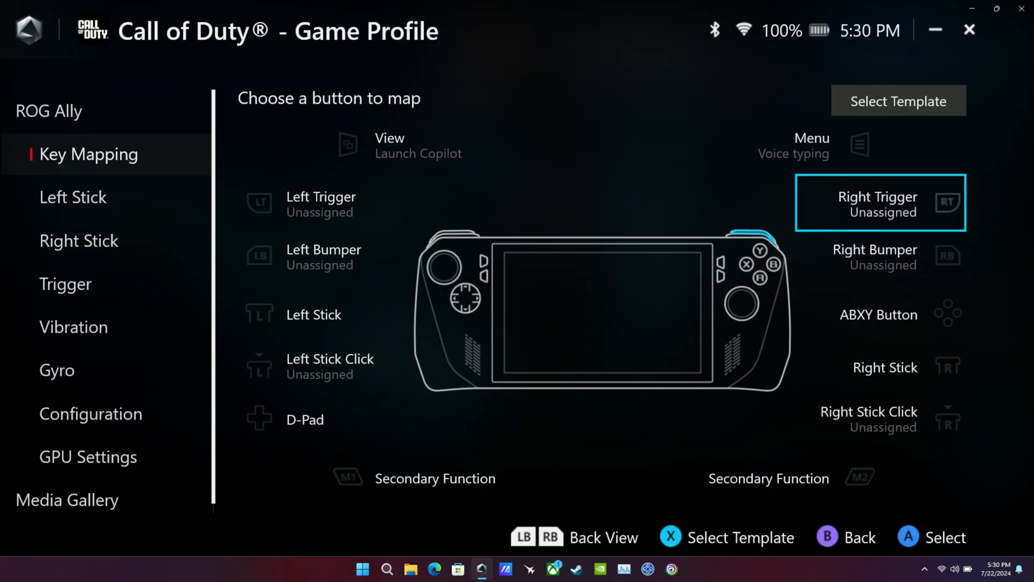
click(879, 202)
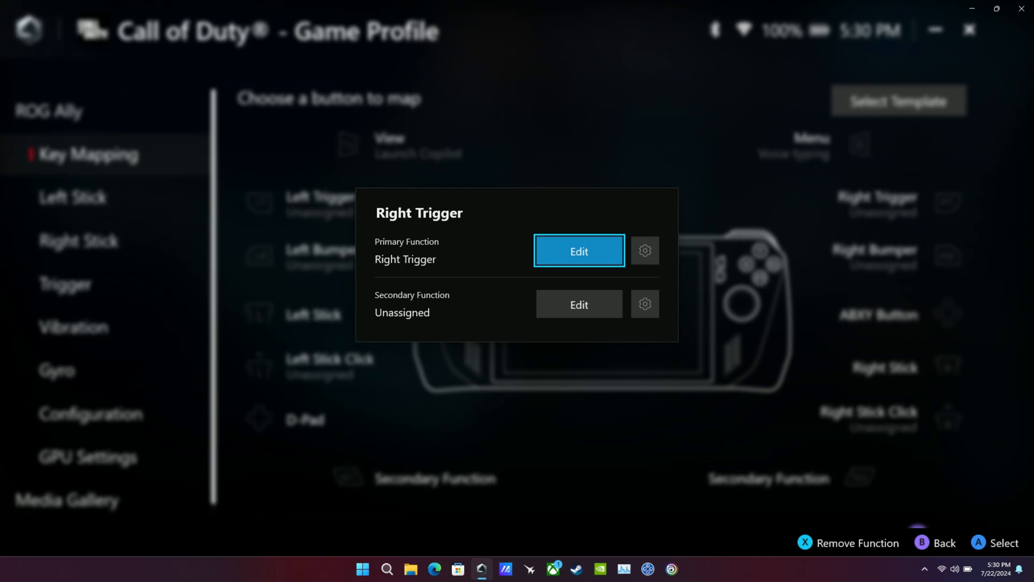
click(578, 251)
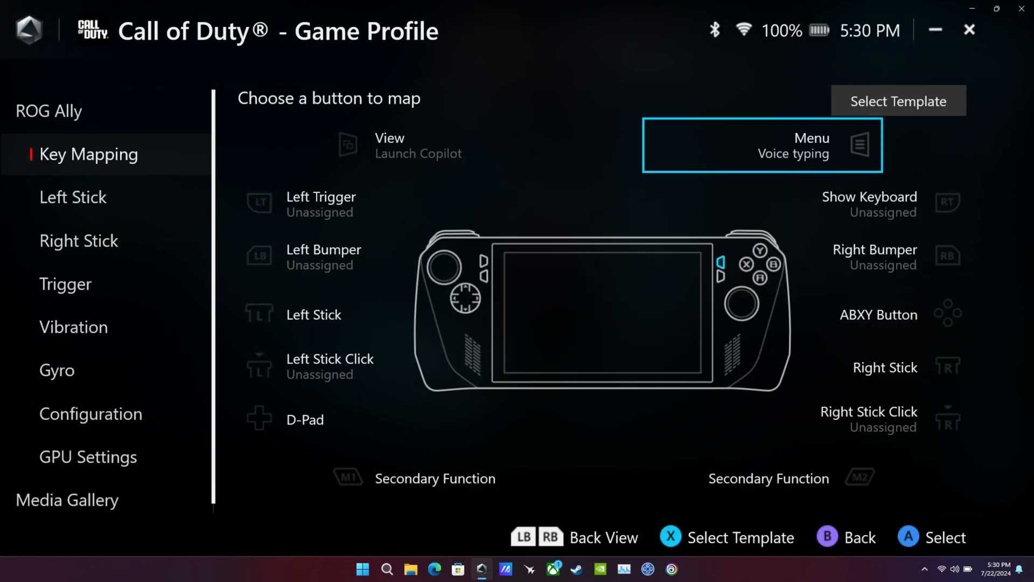
Save the Call of Duty profile as a template
click(897, 100)
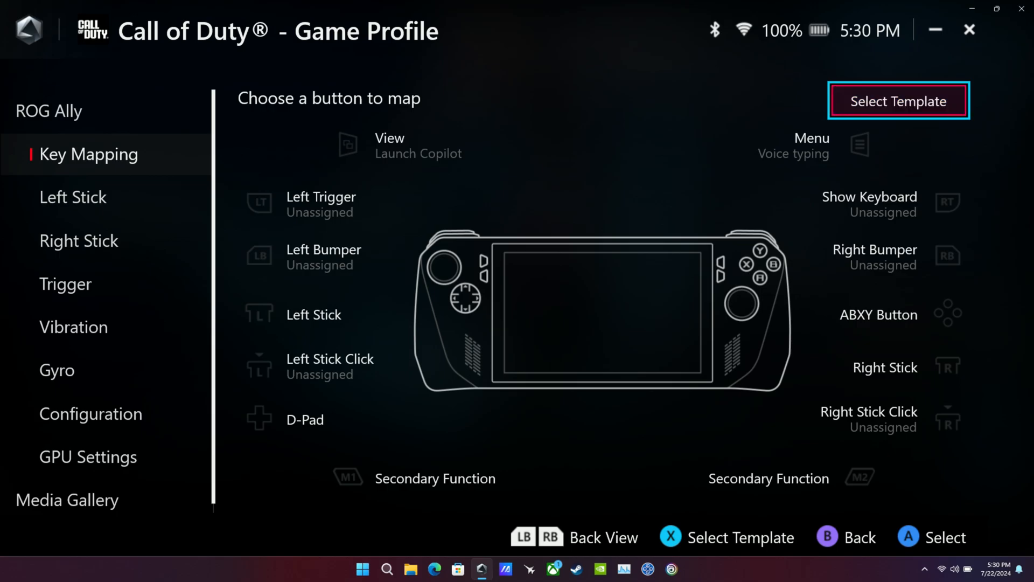
click(898, 101)
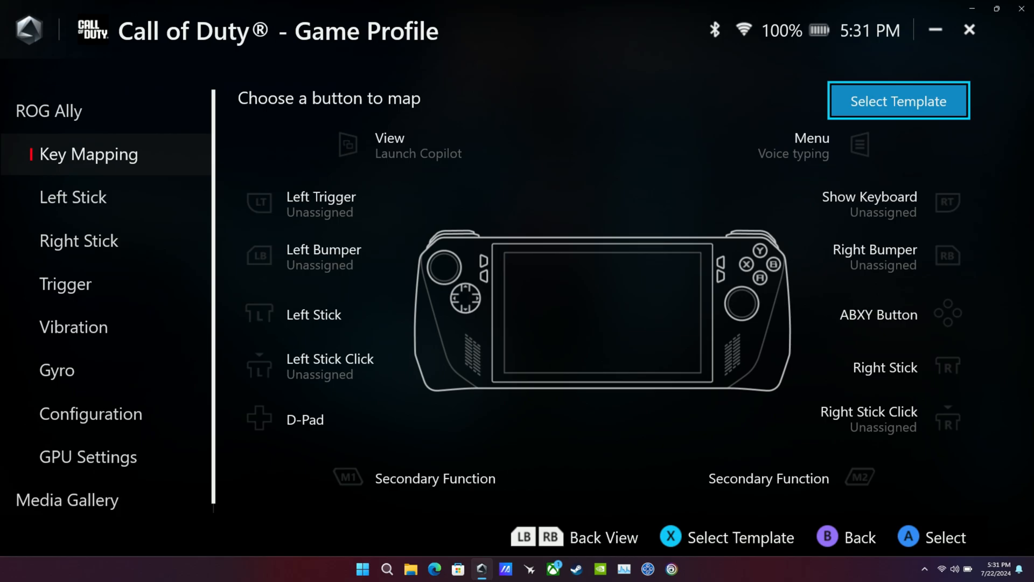
click(899, 100)
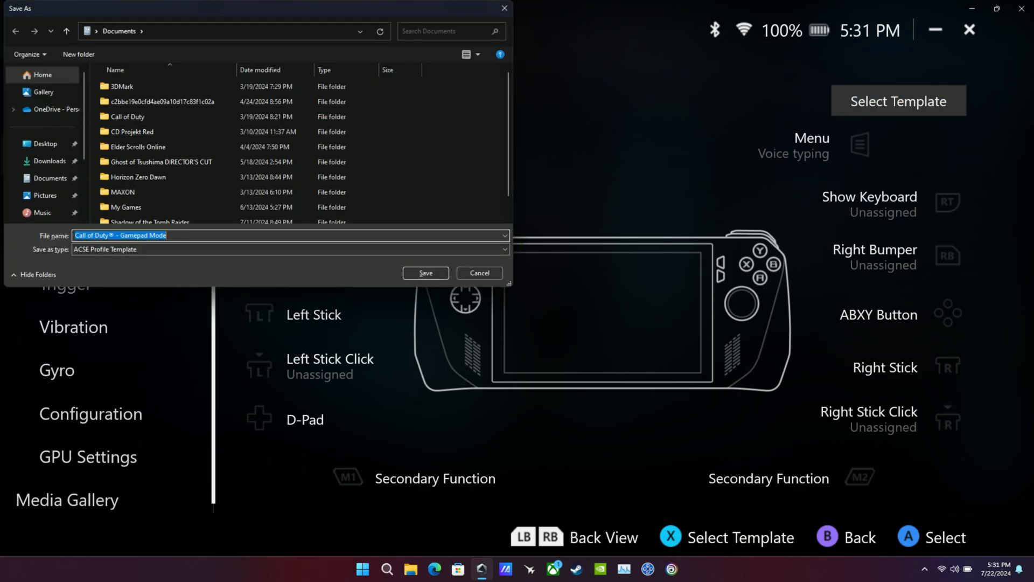
click(425, 272)
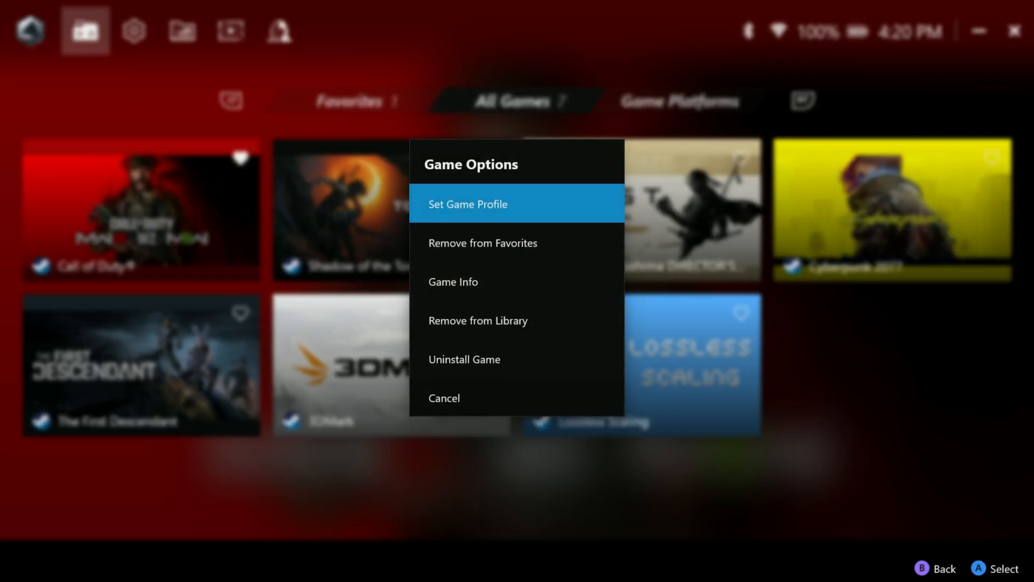
click(453, 282)
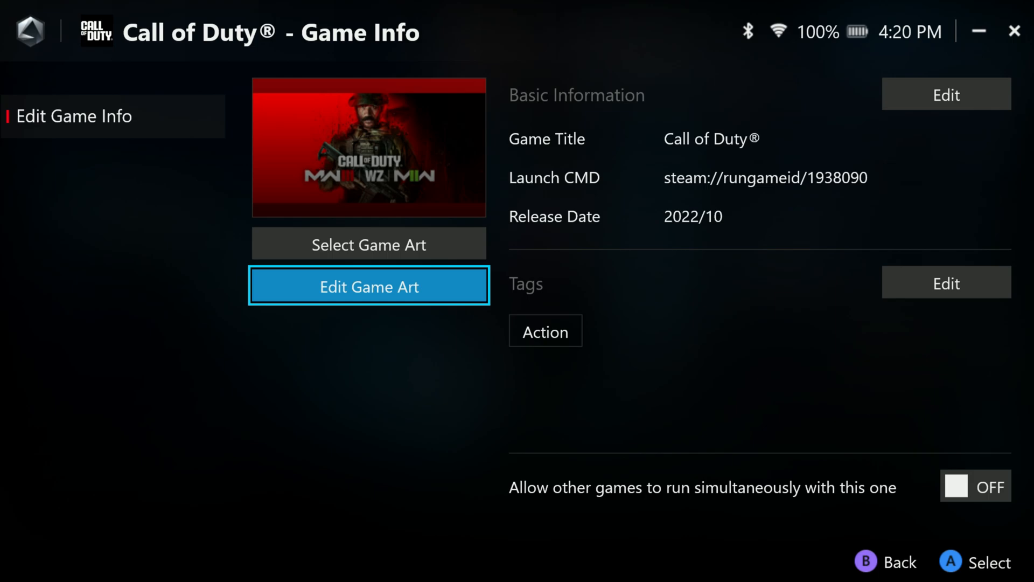
mouse_move(945, 93)
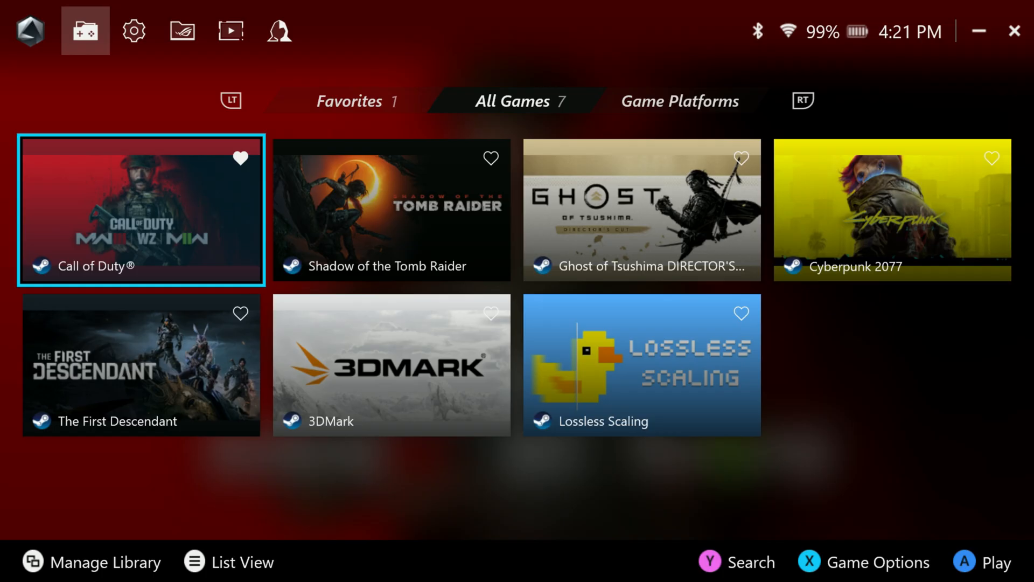
Open Customize Library and set cover art alignment to Bottom
click(91, 561)
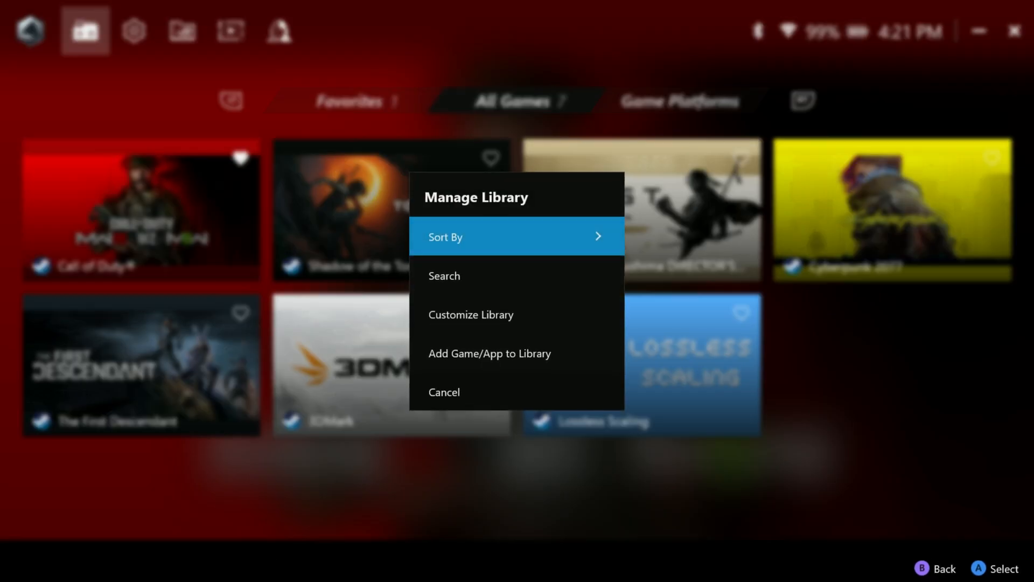
click(516, 236)
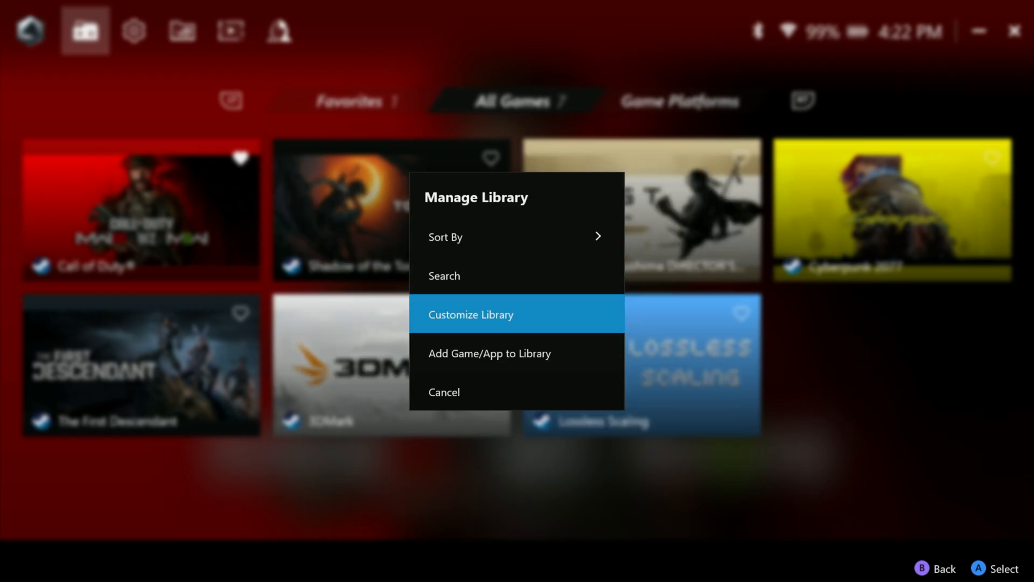
click(470, 314)
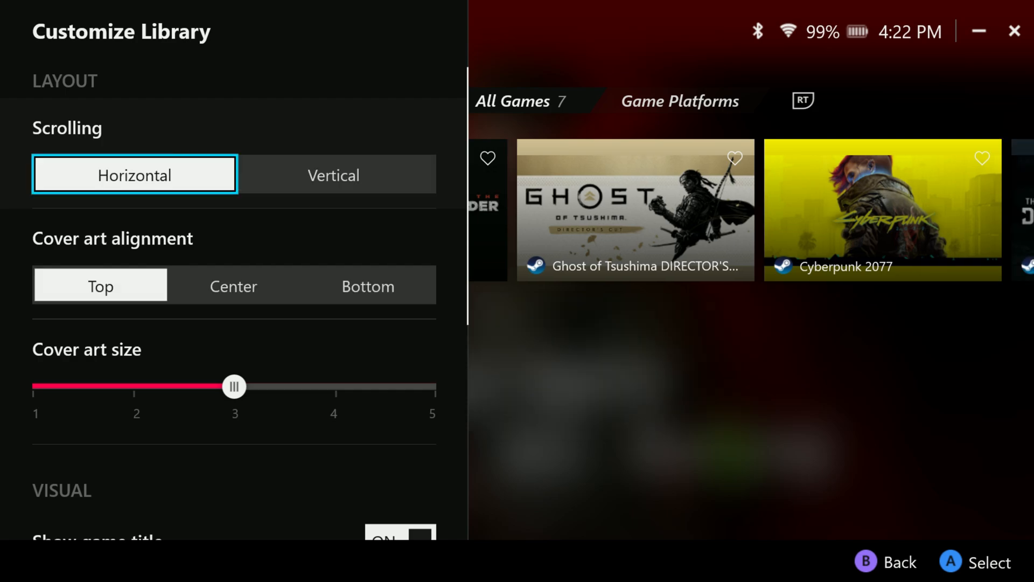
click(100, 285)
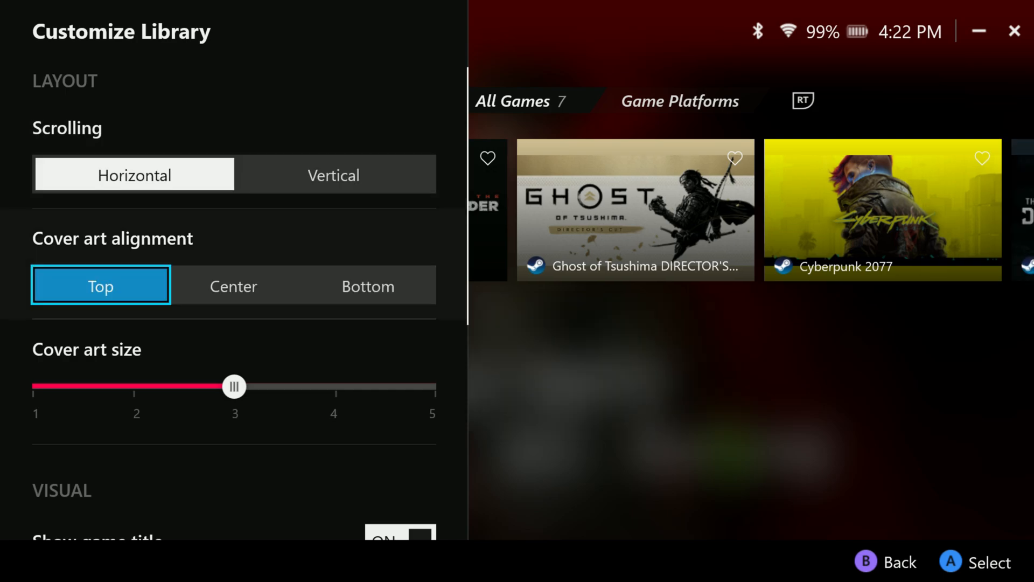
click(233, 286)
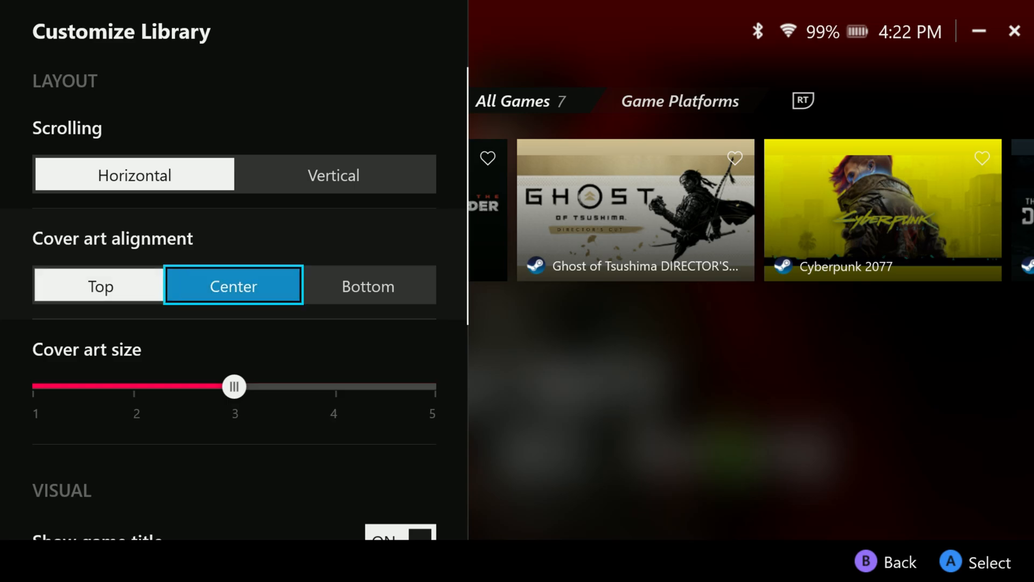
click(368, 285)
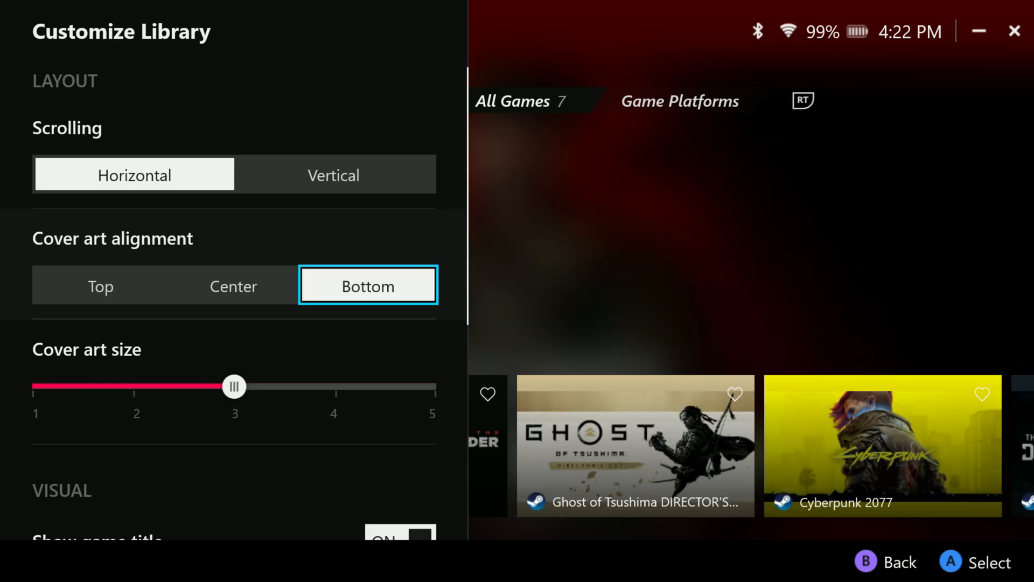
Try cover art size 2, return to size 3, and toggle game titles off and on
click(232, 285)
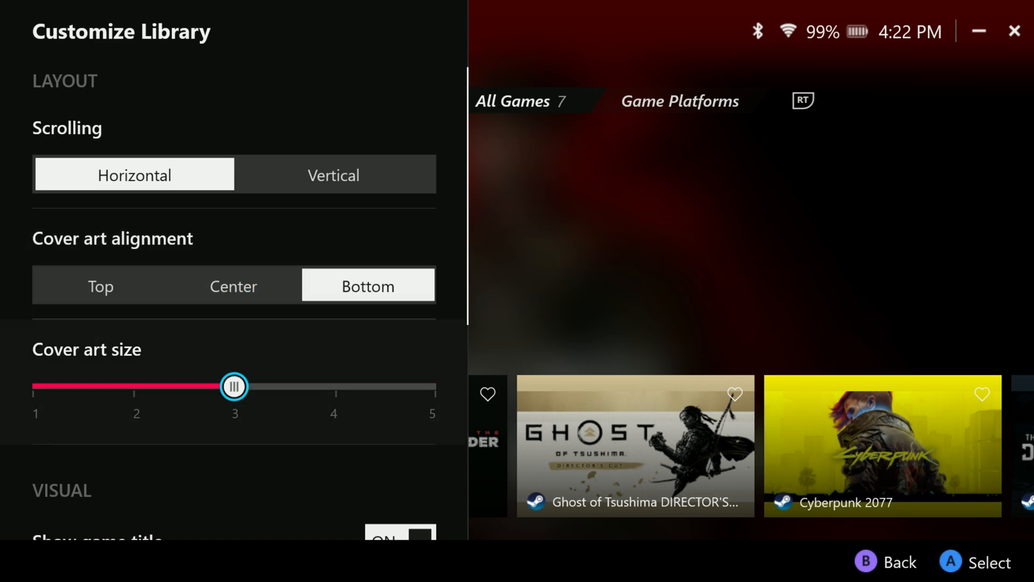
drag(233, 386, 136, 386)
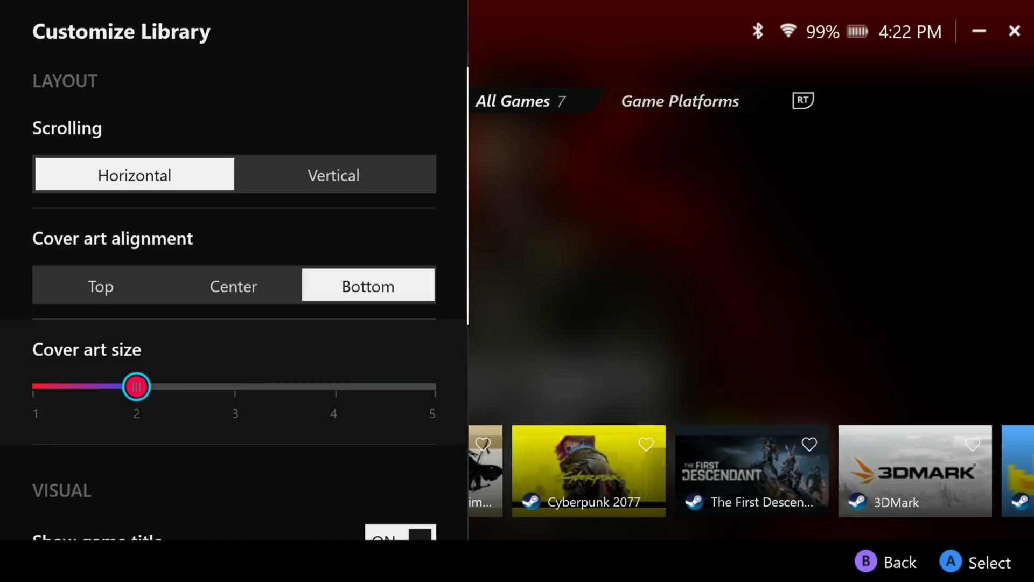
drag(136, 386, 235, 386)
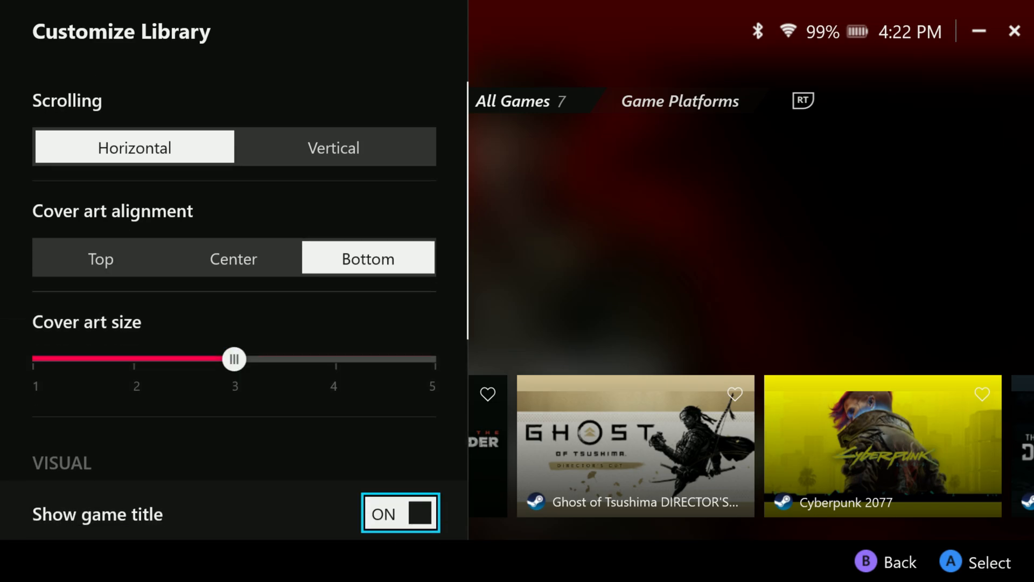
click(399, 513)
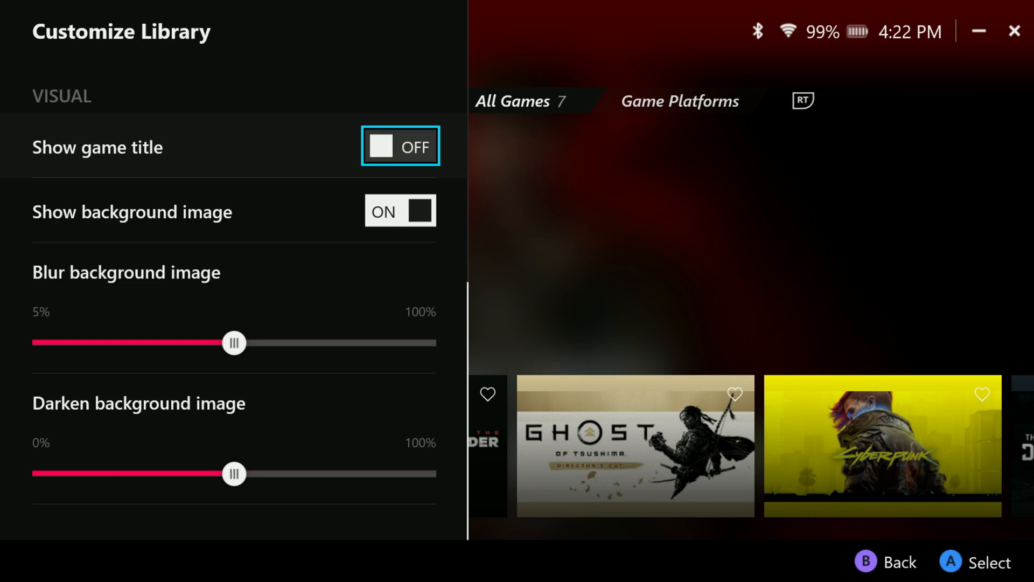
click(400, 146)
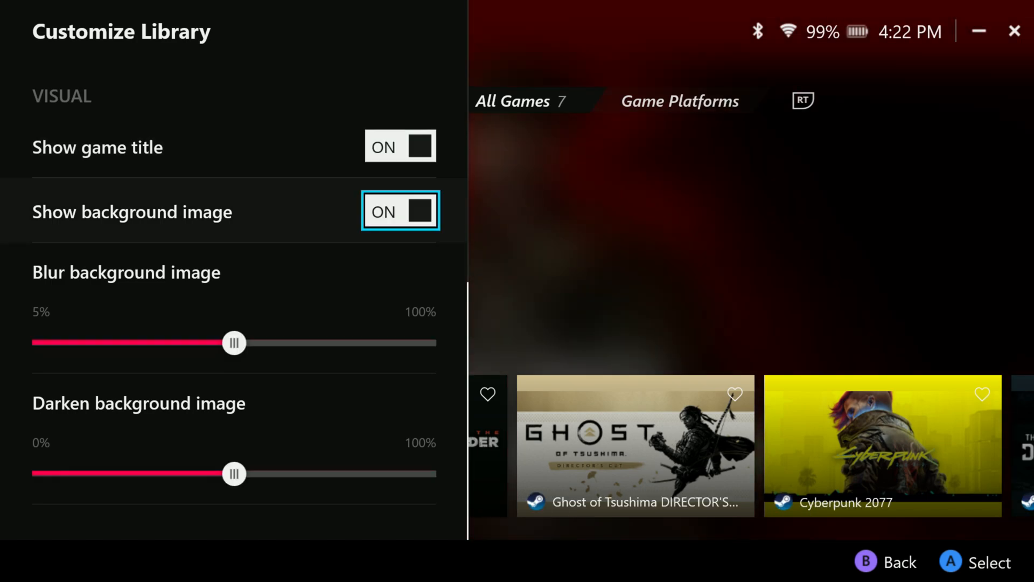
Reduce the background blur to near minimum and lighten the background darkening
key(Down)
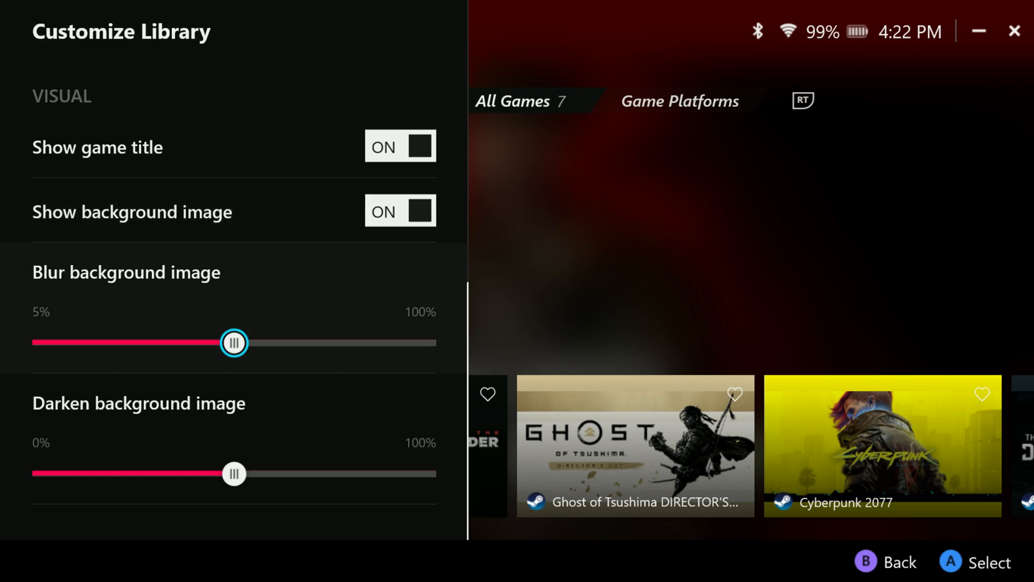
drag(233, 343, 38, 342)
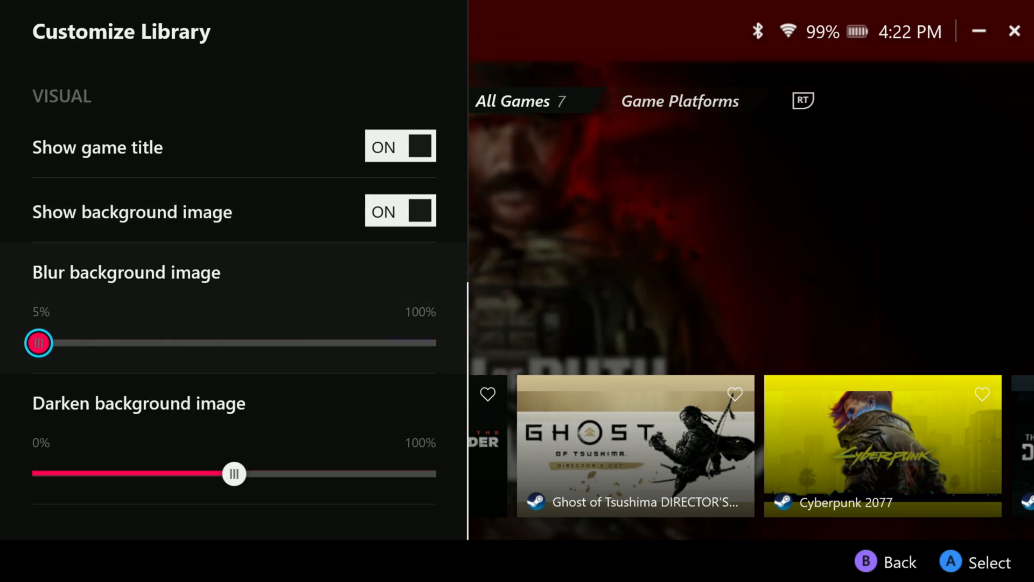
drag(38, 343, 80, 343)
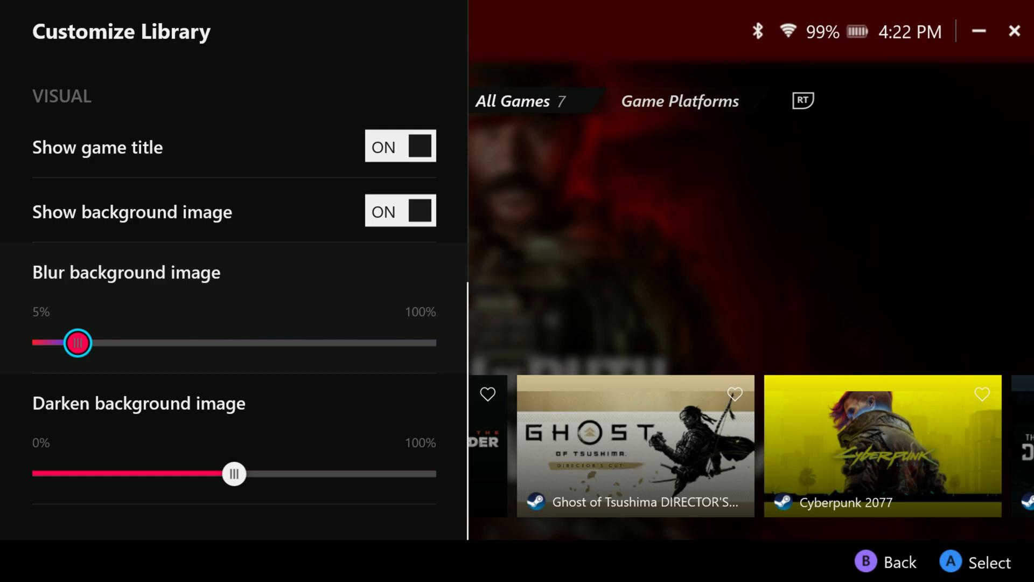
drag(233, 473, 156, 473)
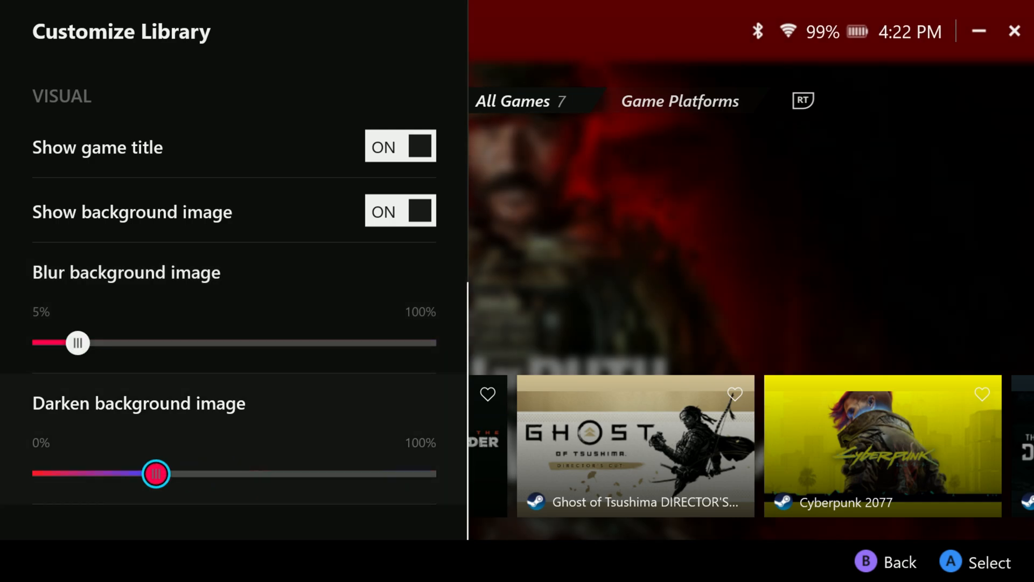
drag(155, 473, 194, 473)
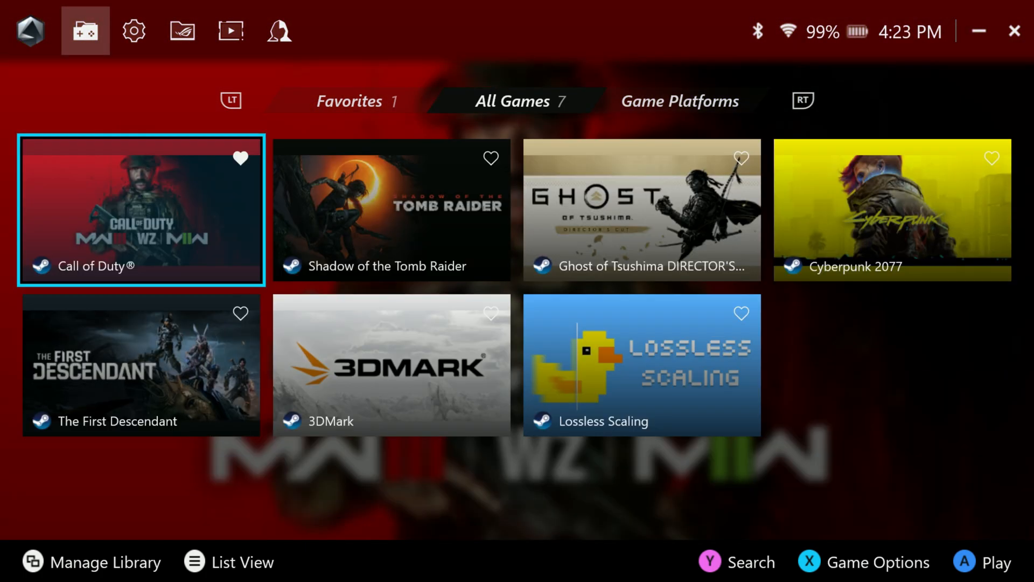
Switch from the Favorites and Game Platforms lists to the All Games tab
click(350, 101)
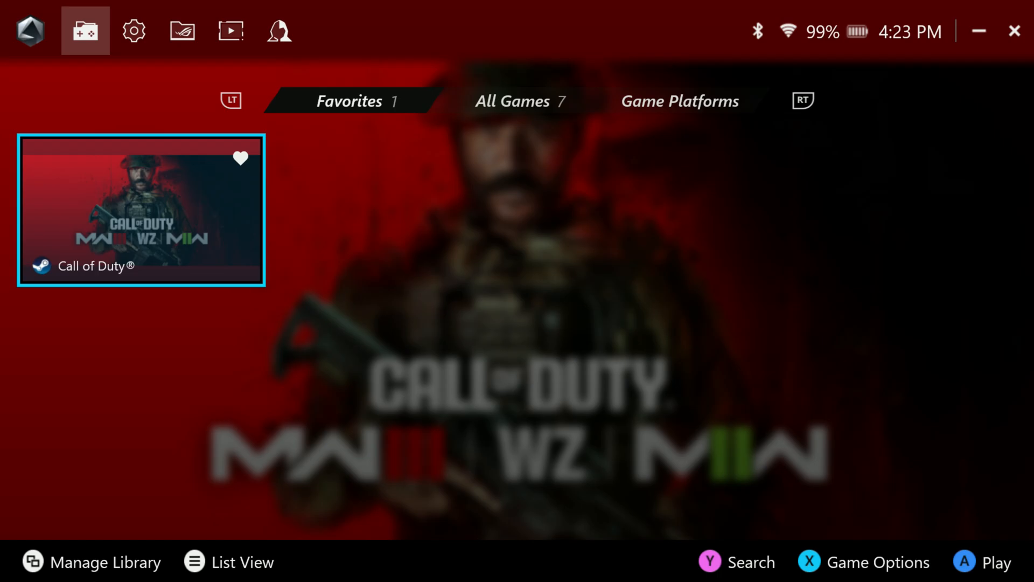
click(680, 101)
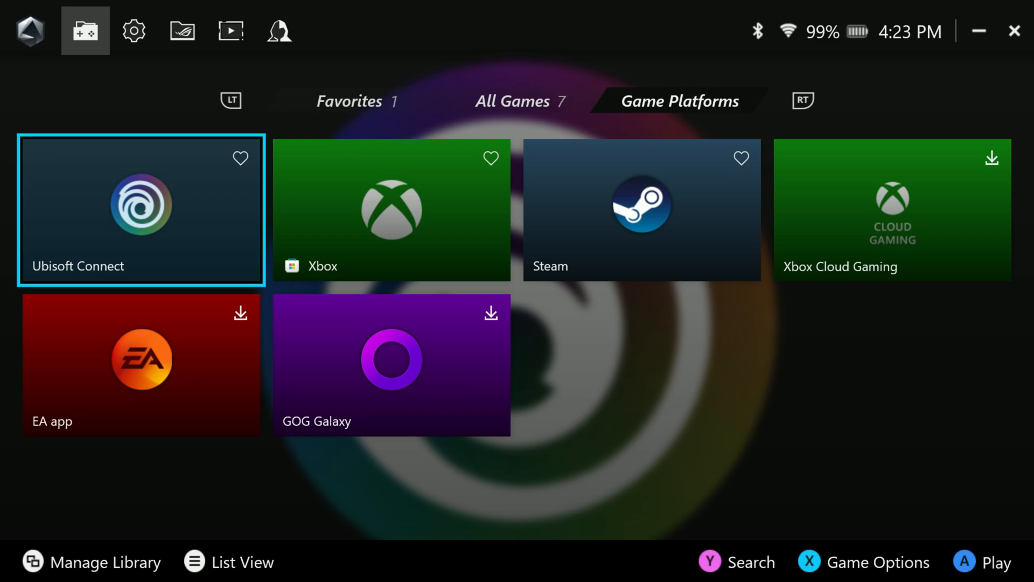
click(641, 210)
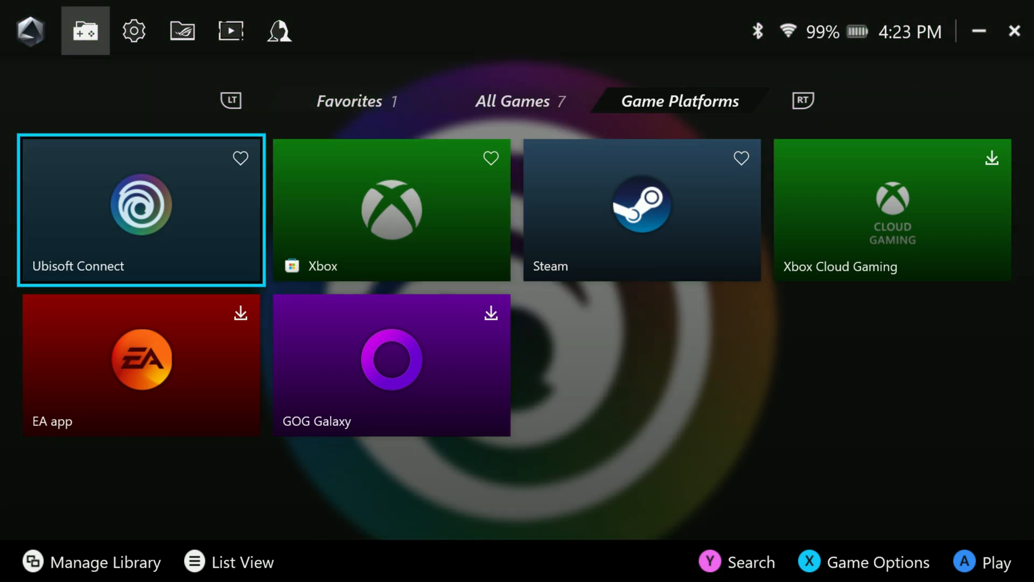
click(518, 101)
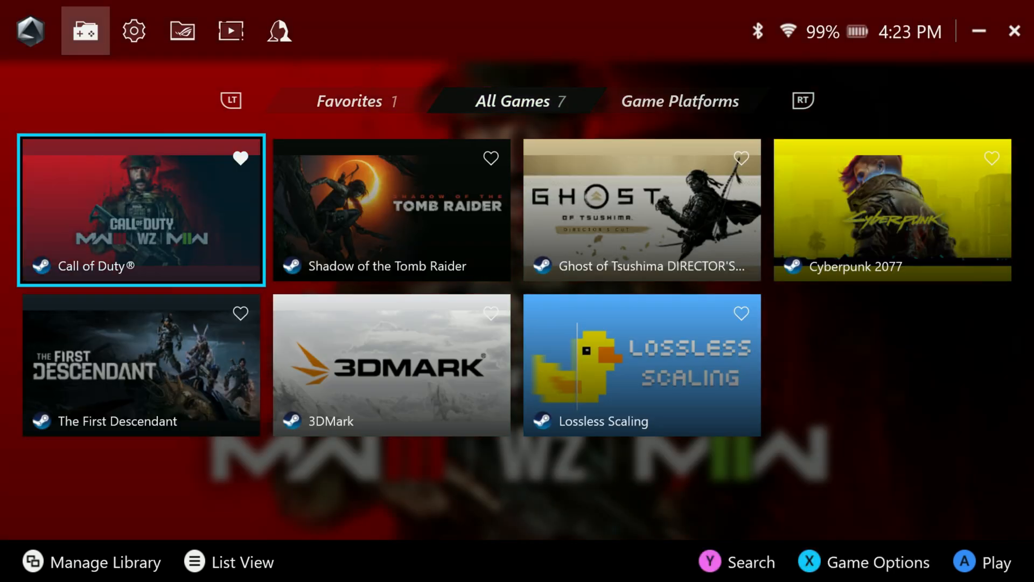
click(133, 31)
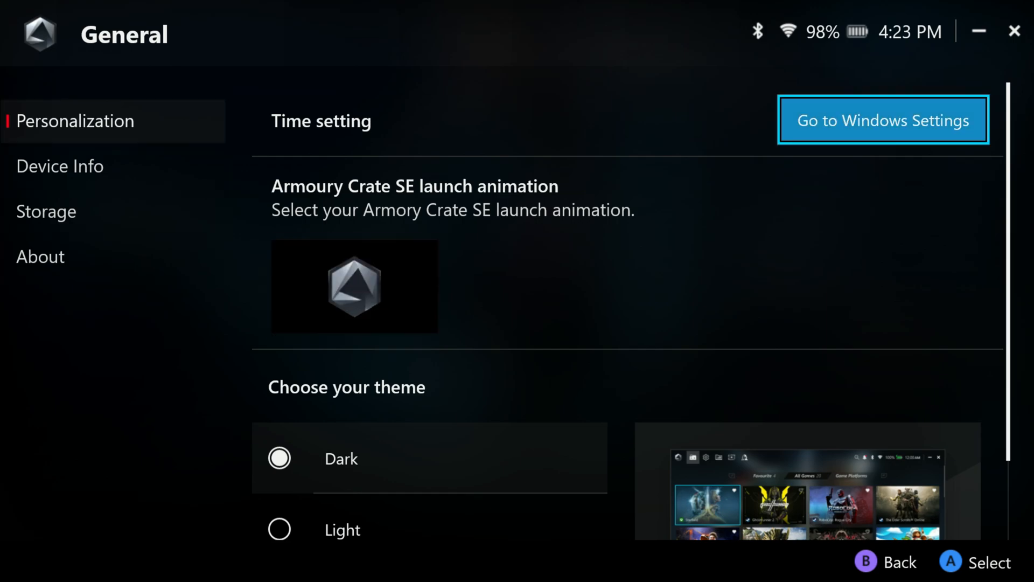
Scroll the Personalization settings and check the launch animation option
scroll(down, 3)
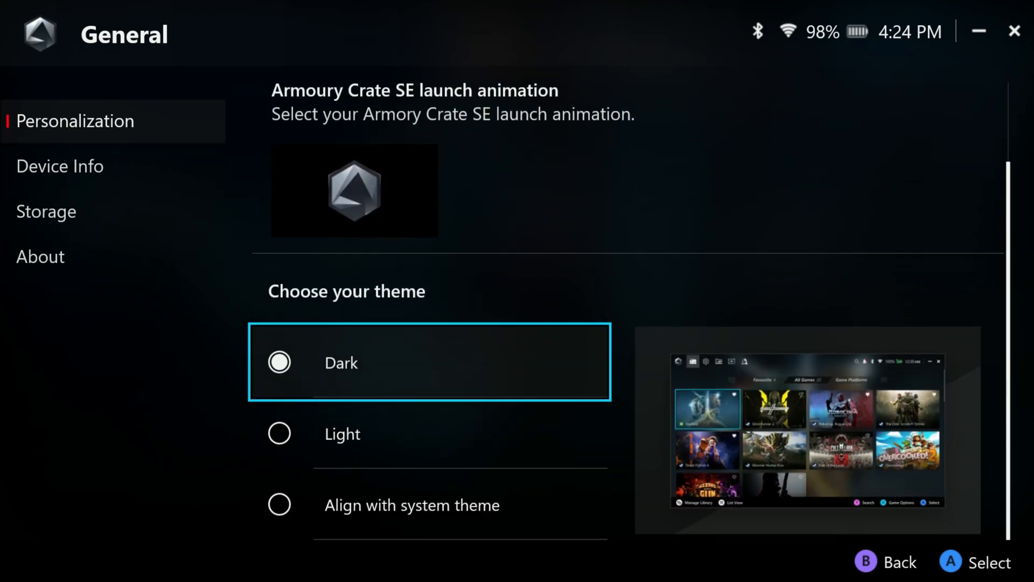
click(279, 434)
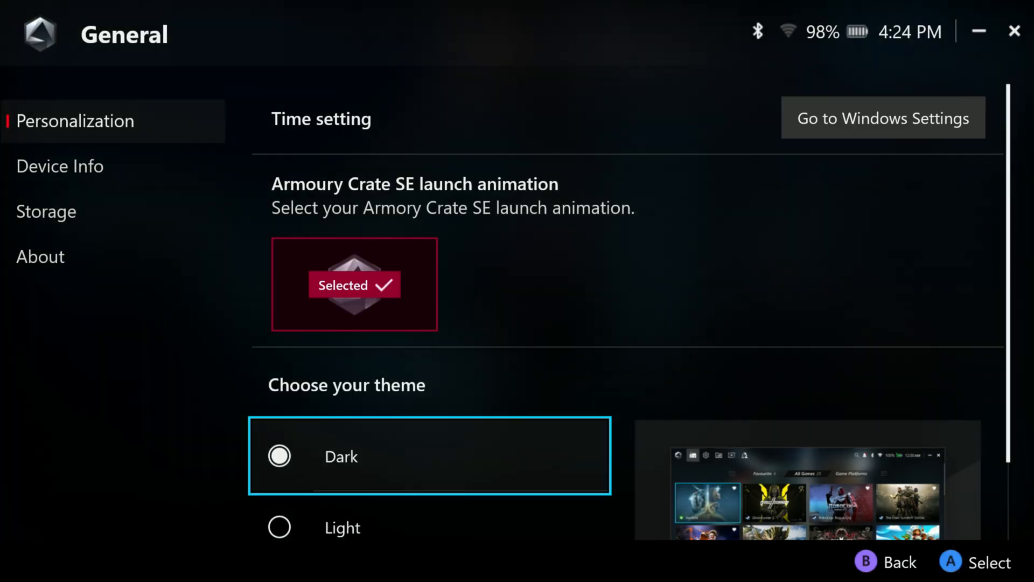
scroll(down, 3)
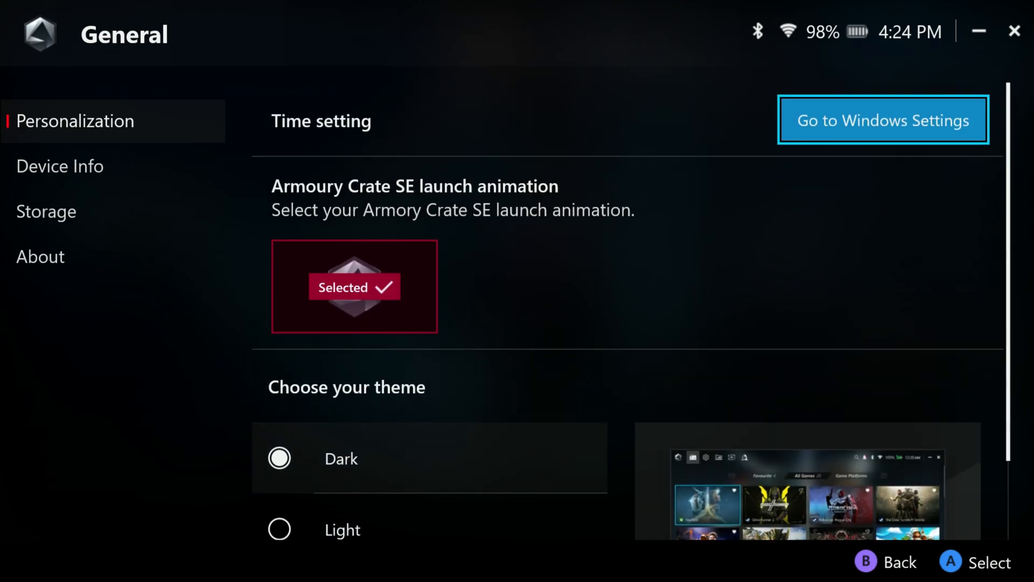
View the Device Info specifications and the Storage usage page
click(60, 165)
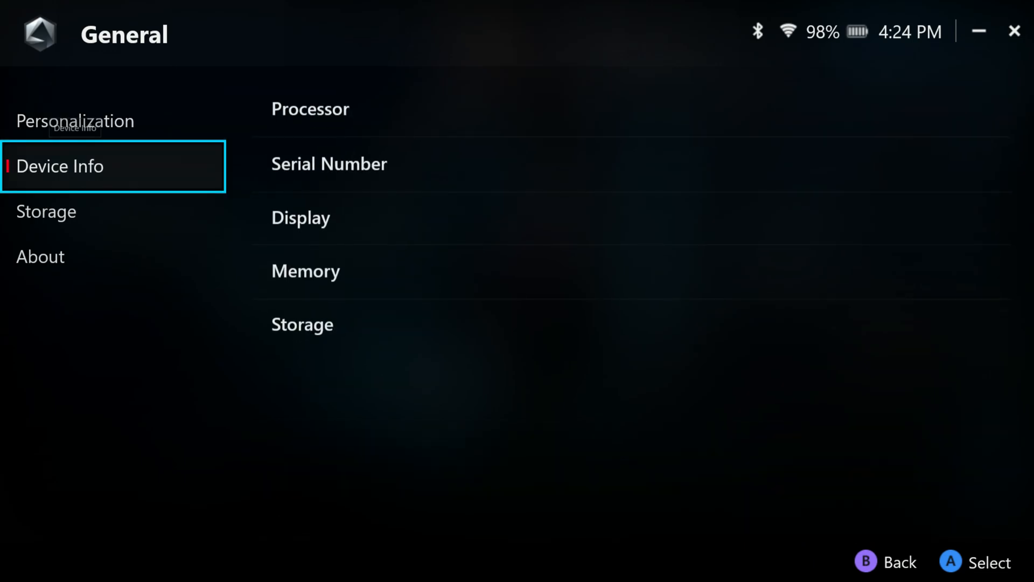
click(59, 166)
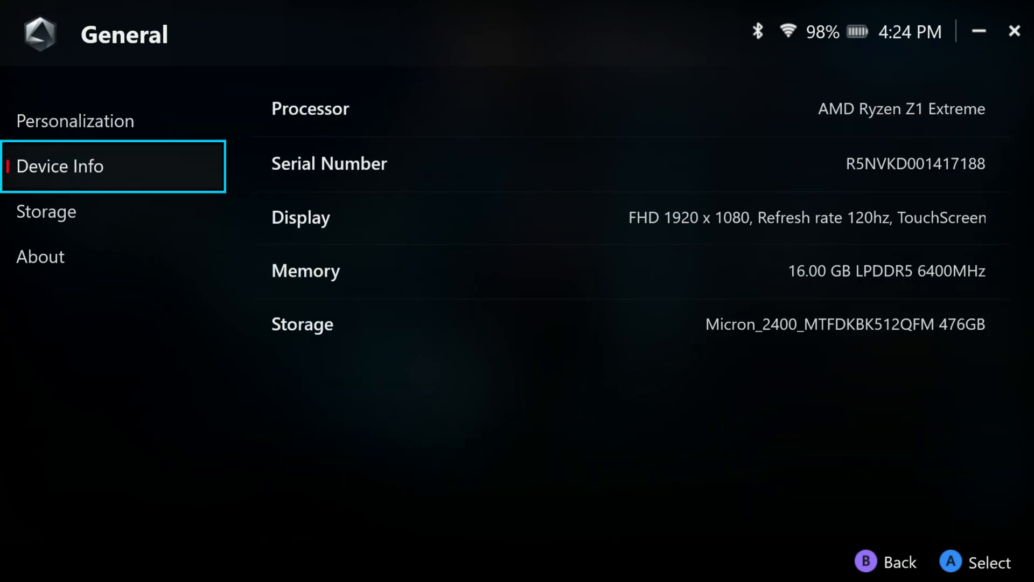
click(46, 211)
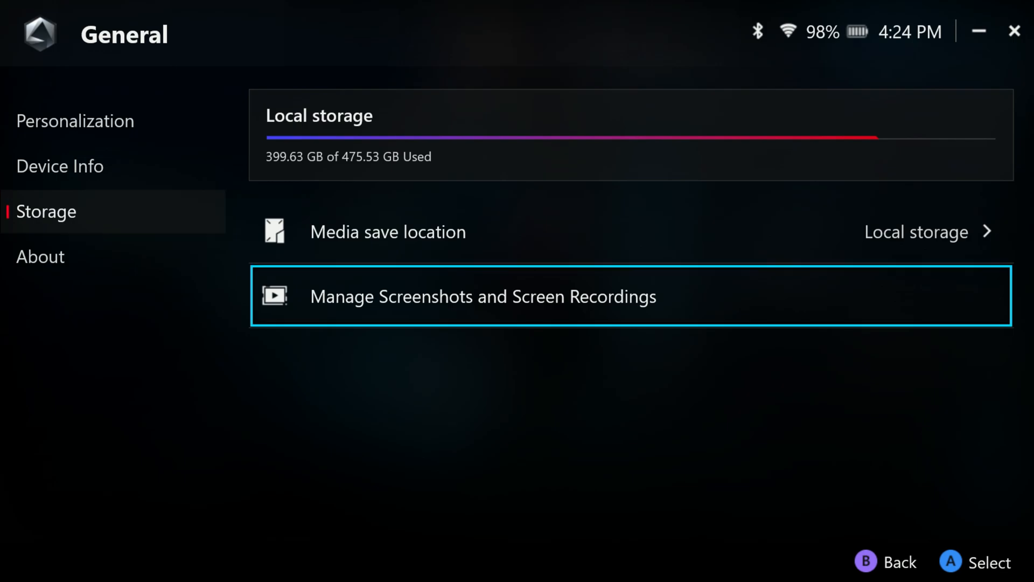
click(39, 257)
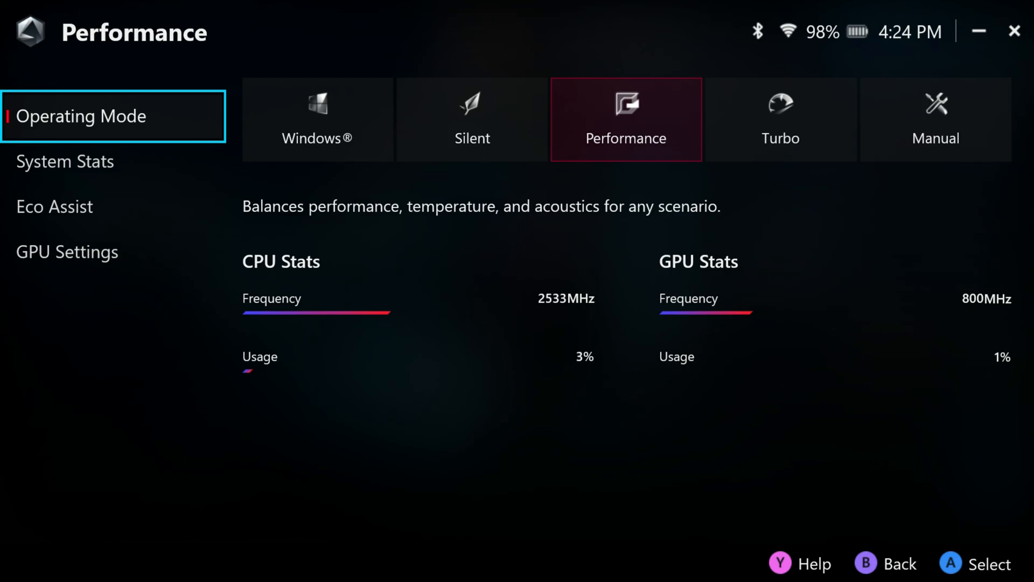
View Performance's System Stats and GPU Settings pages, then go back to the settings hub
click(64, 161)
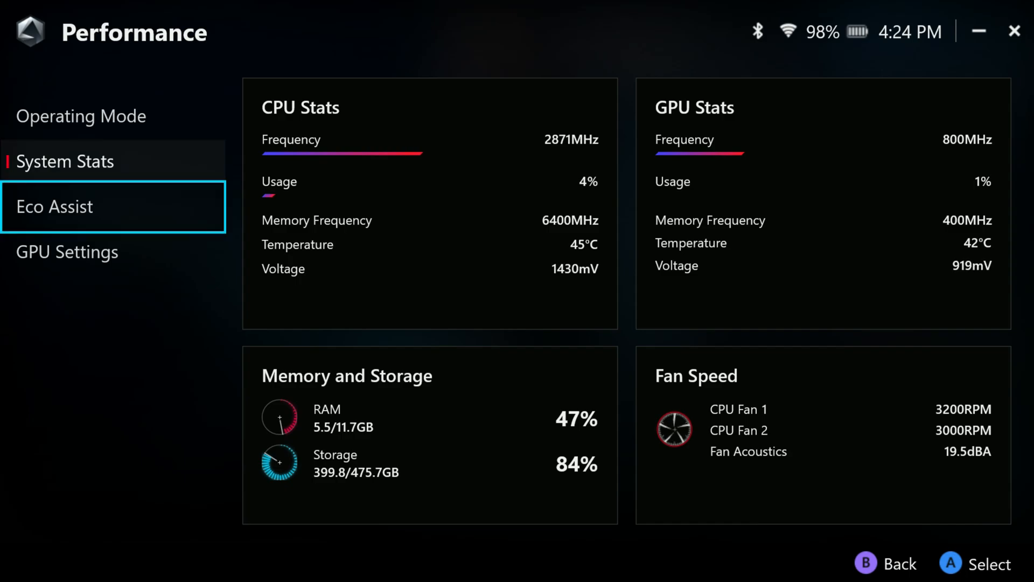
click(66, 251)
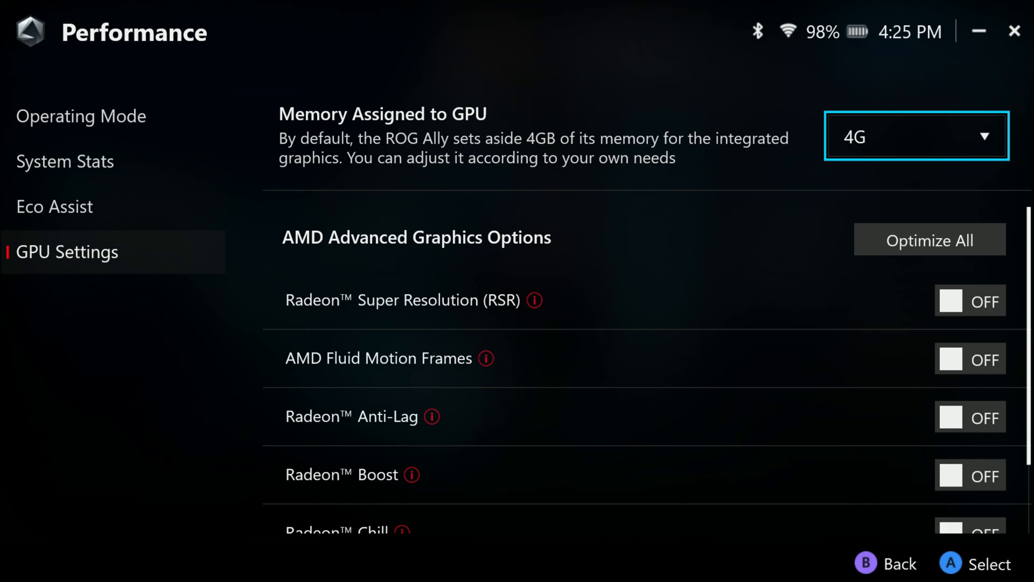
click(915, 136)
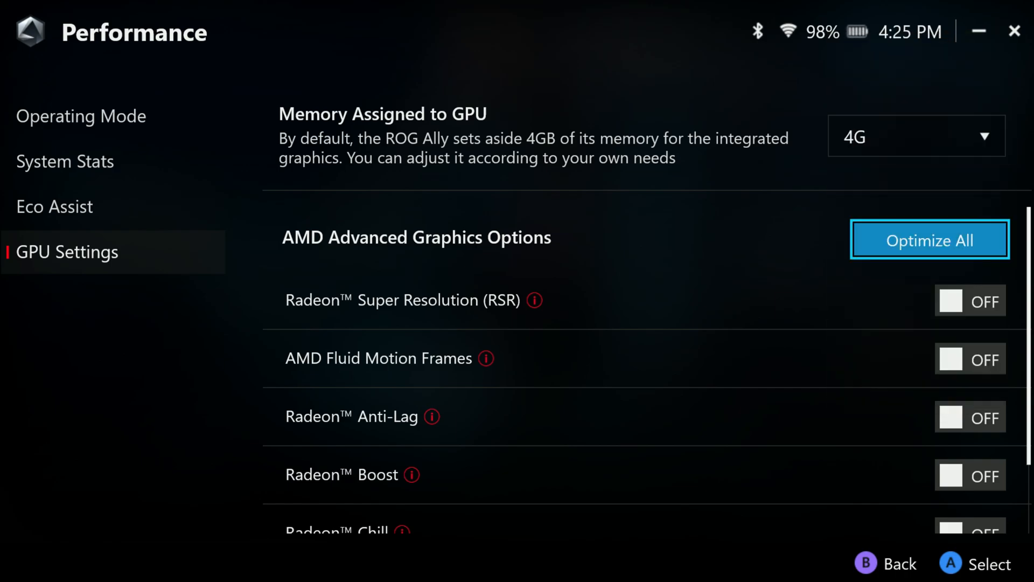
mouse_move(969, 301)
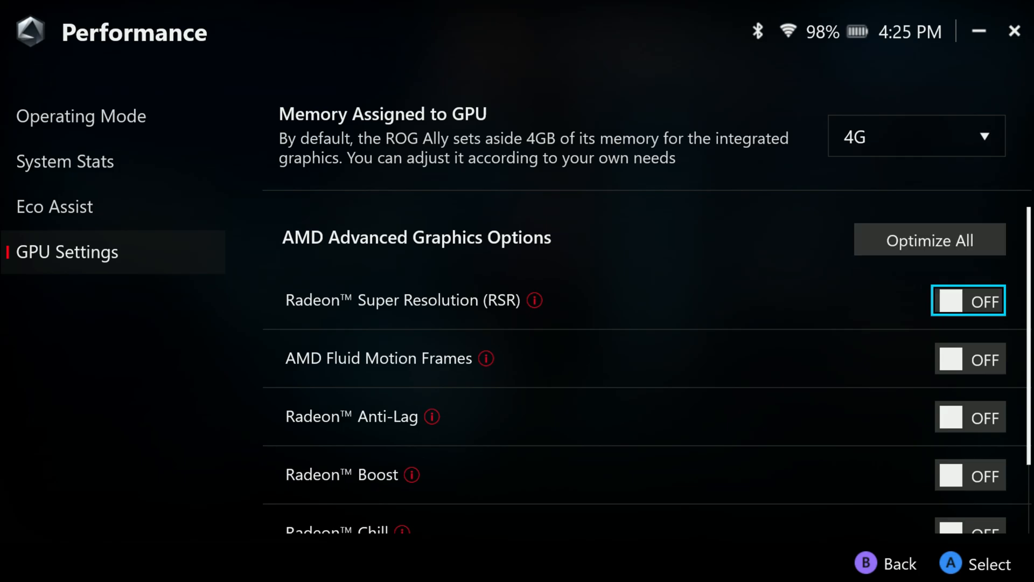
click(134, 30)
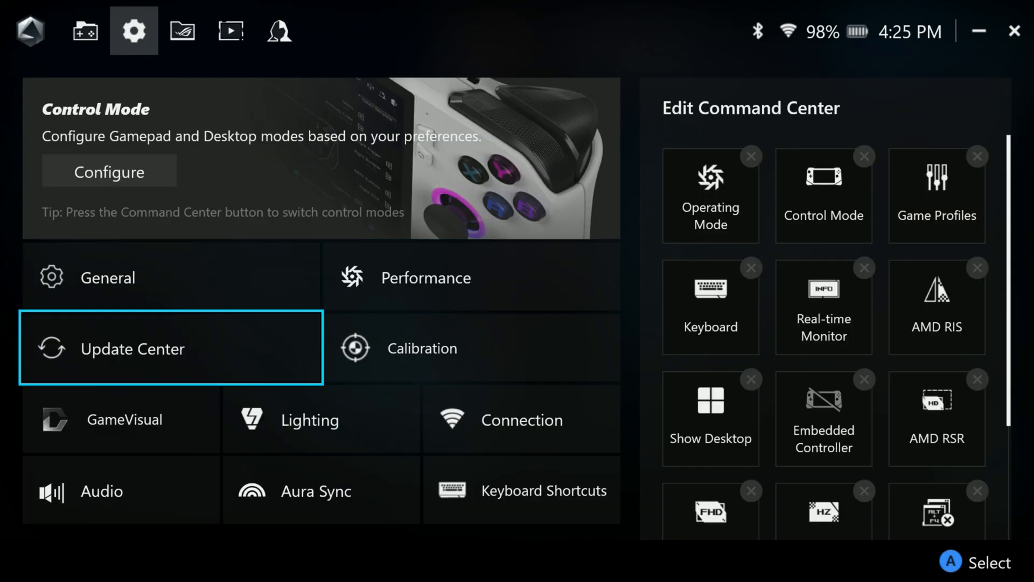
click(171, 347)
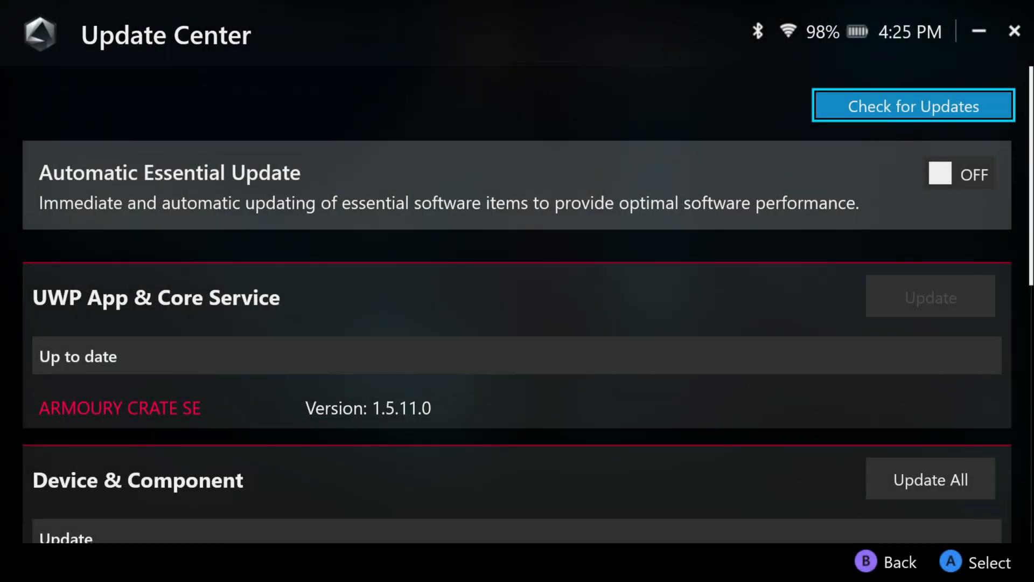
scroll(down, 3)
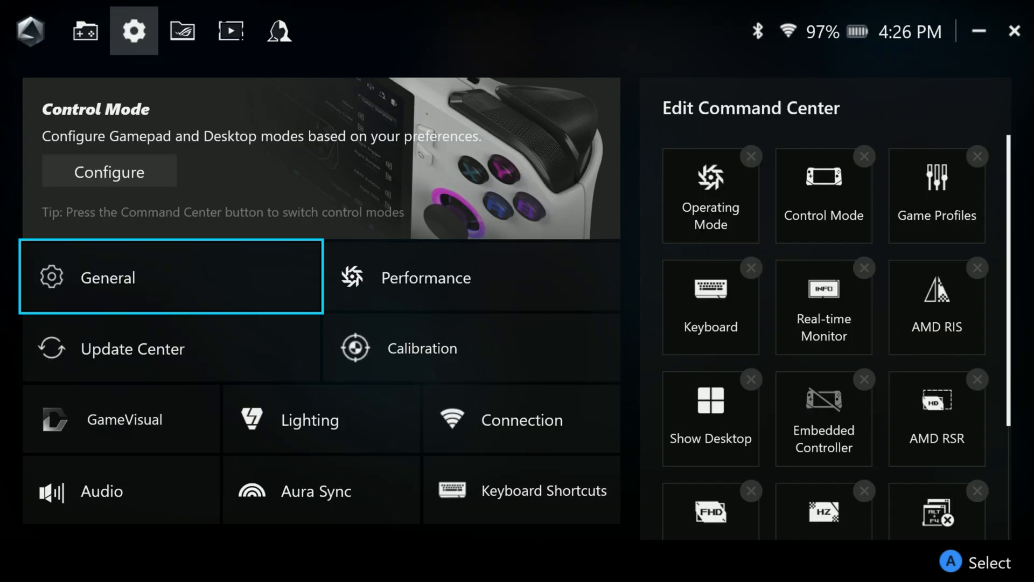
Scroll the Content page's Content Platform options, then view the Media Gallery capture page
click(183, 31)
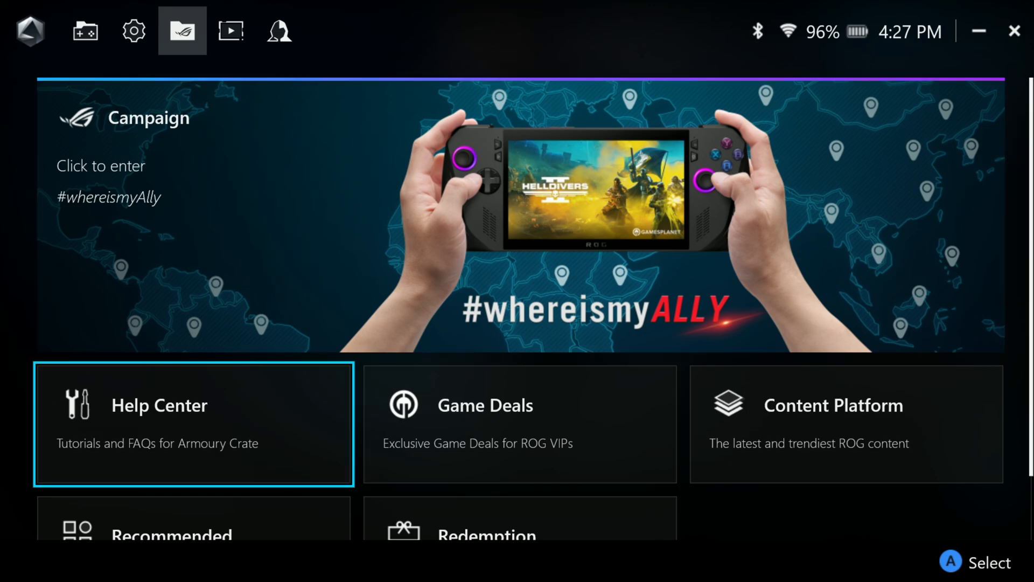
click(846, 423)
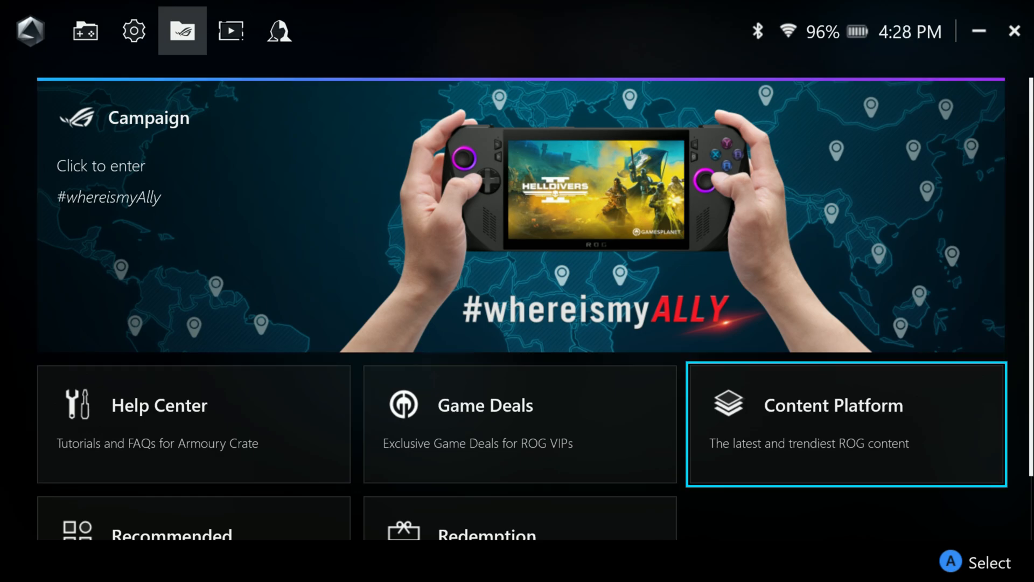
scroll(down, 3)
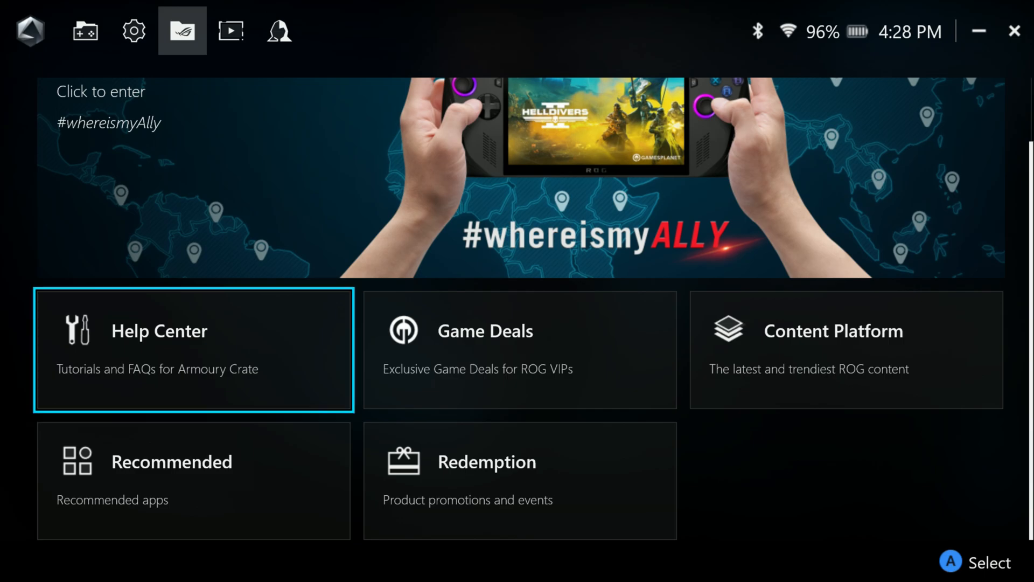
click(231, 31)
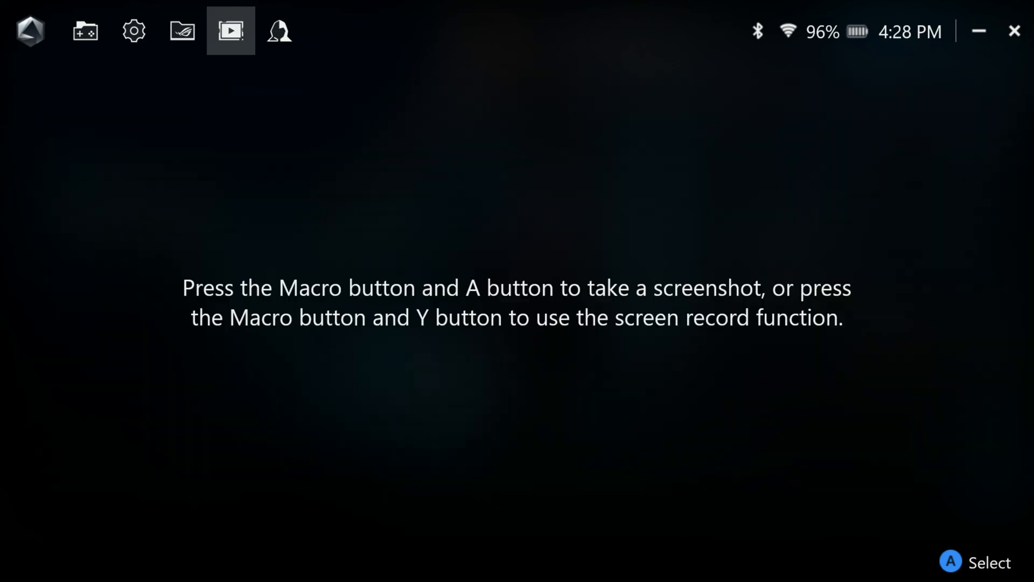
click(279, 32)
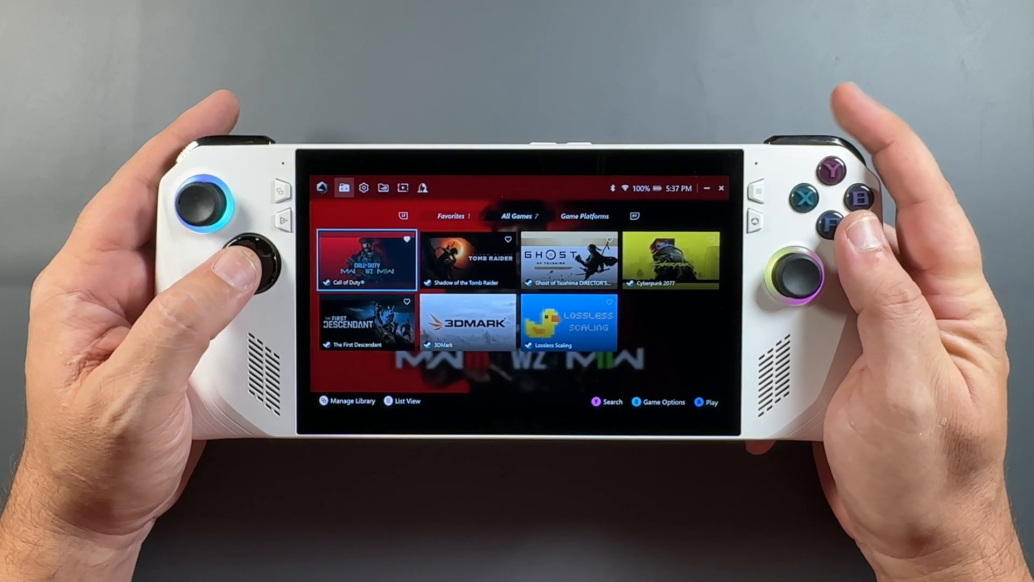
click(364, 188)
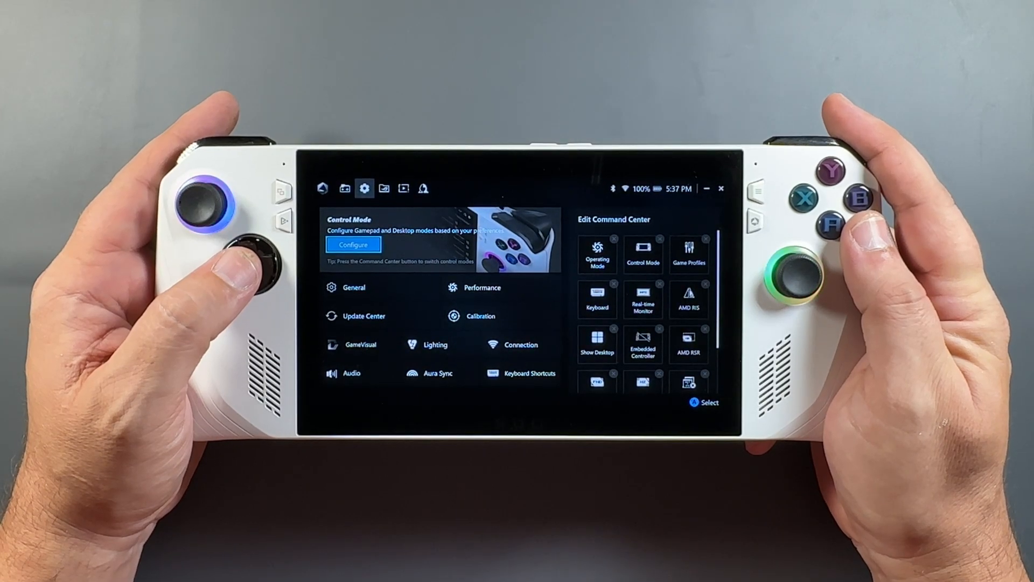
click(404, 189)
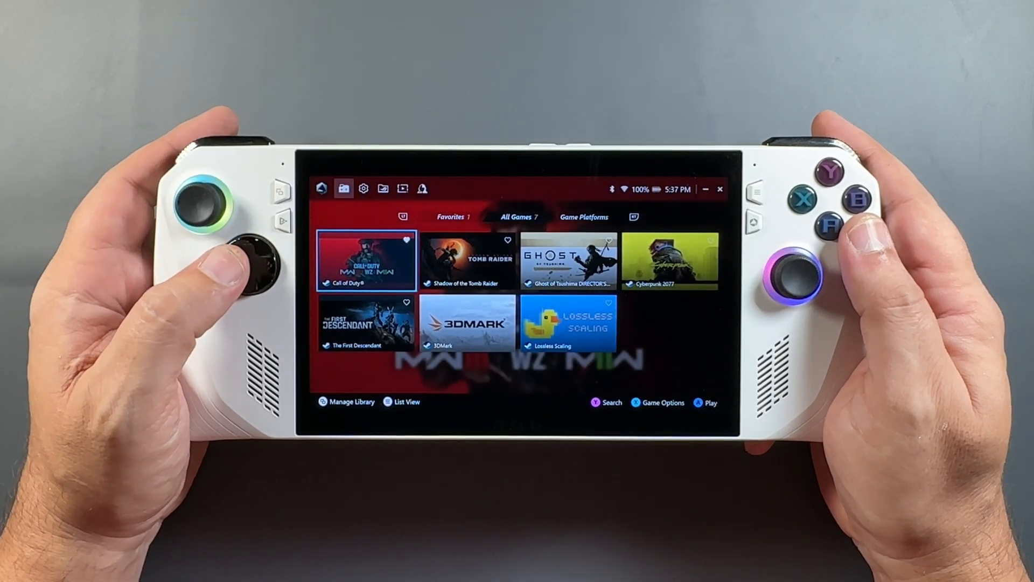
click(279, 191)
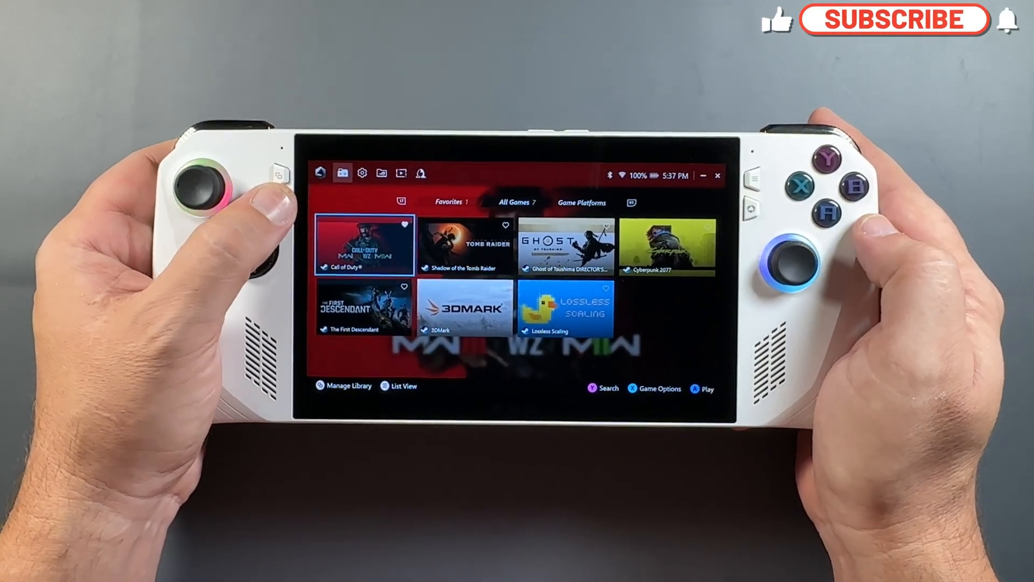
click(893, 19)
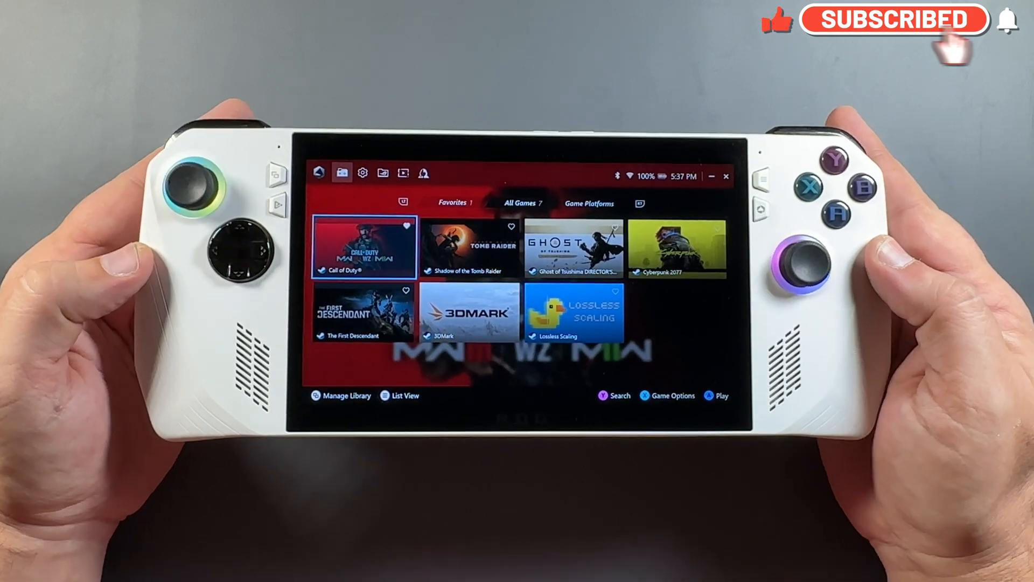